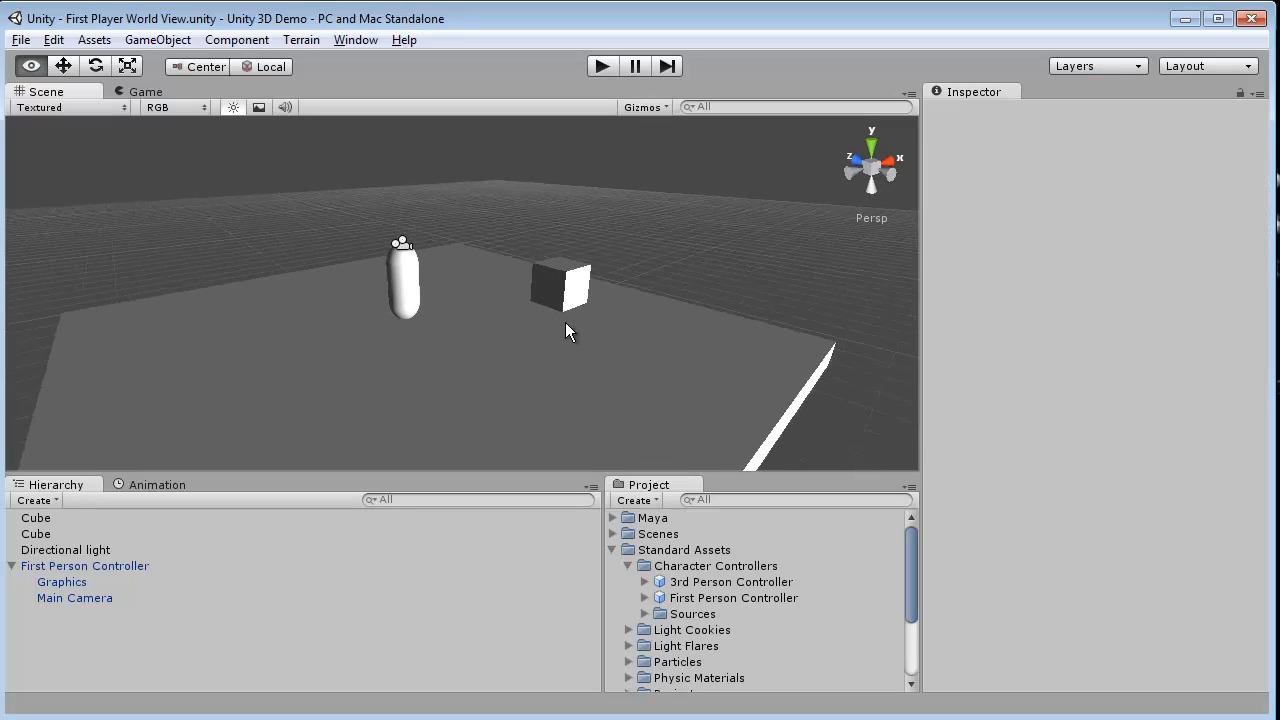
Select the First Person Controller capsule and move it back along the floor.
{"action": "left_click", "coordinate": [600, 64]}
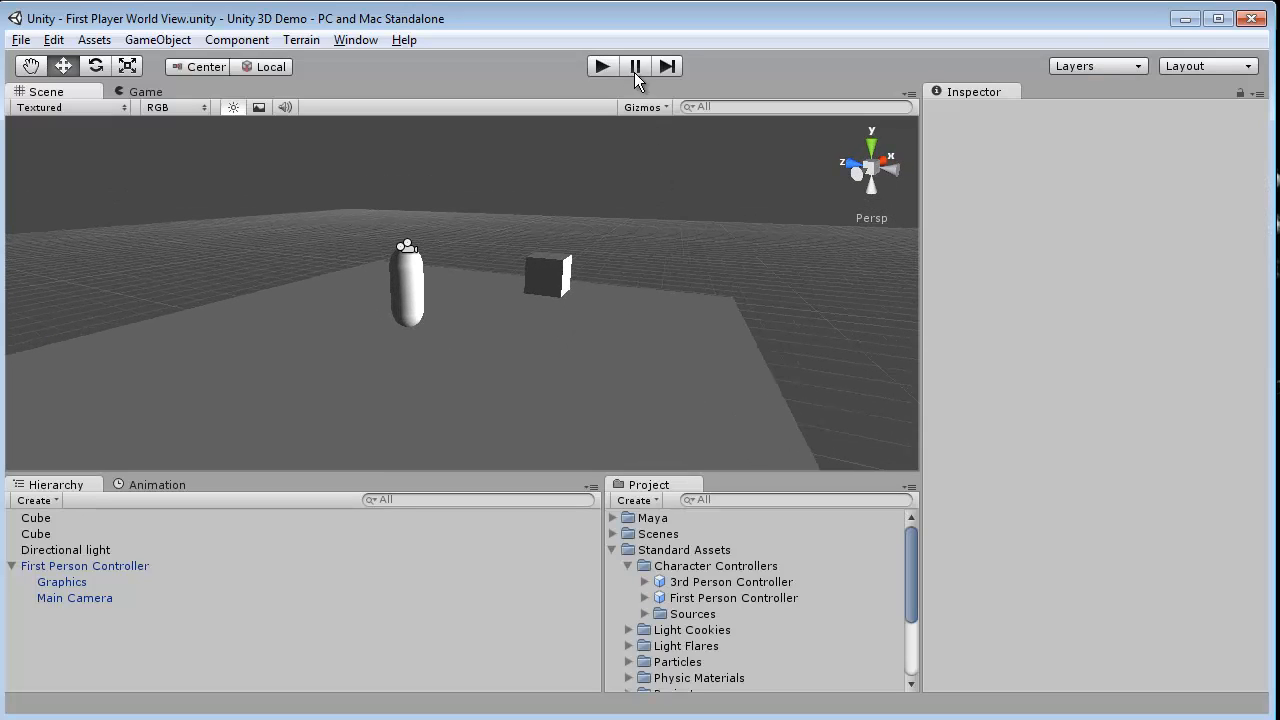
{"action": "left_click", "coordinate": [36, 532]}
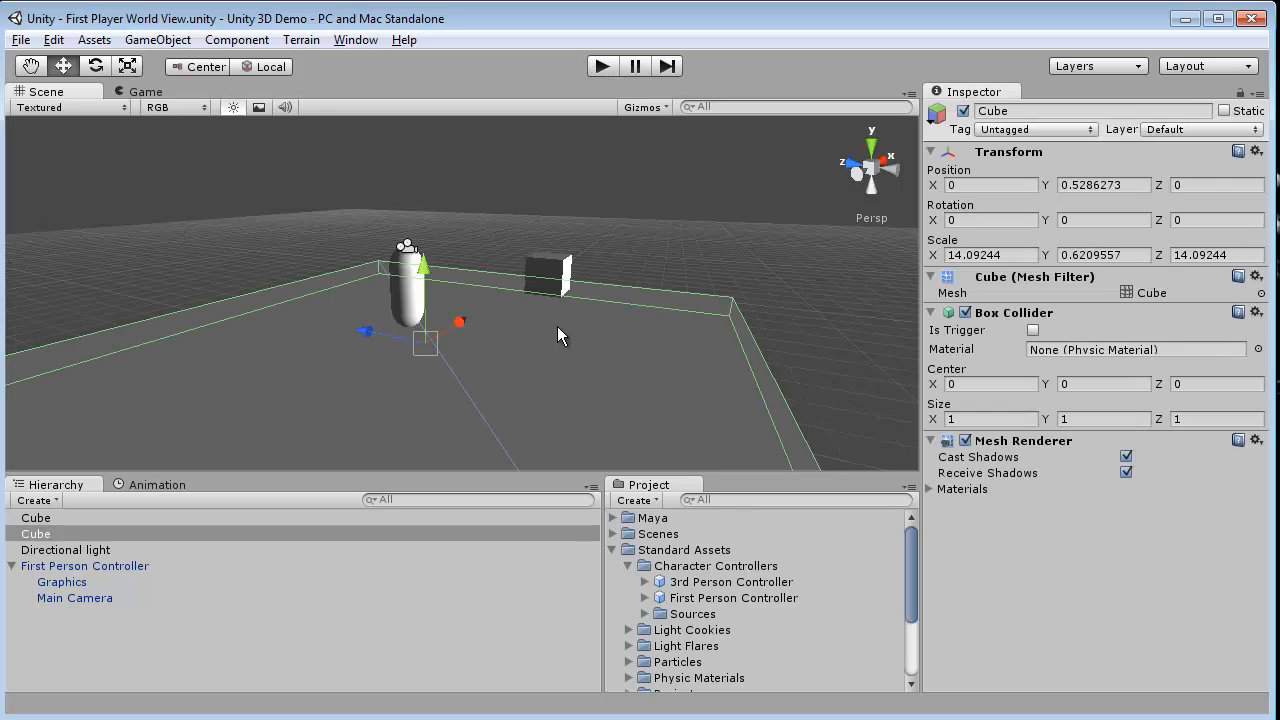
{"action": "left_click", "coordinate": [84, 564]}
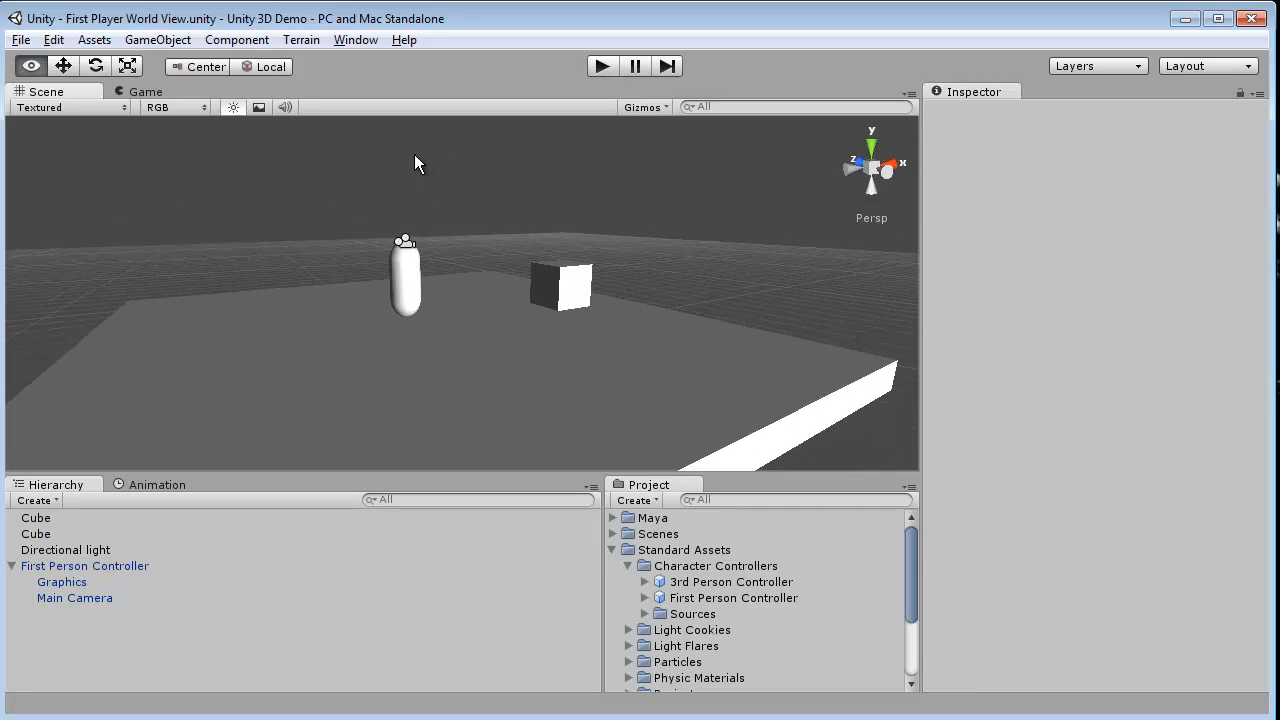
{"action": "left_click", "coordinate": [84, 564]}
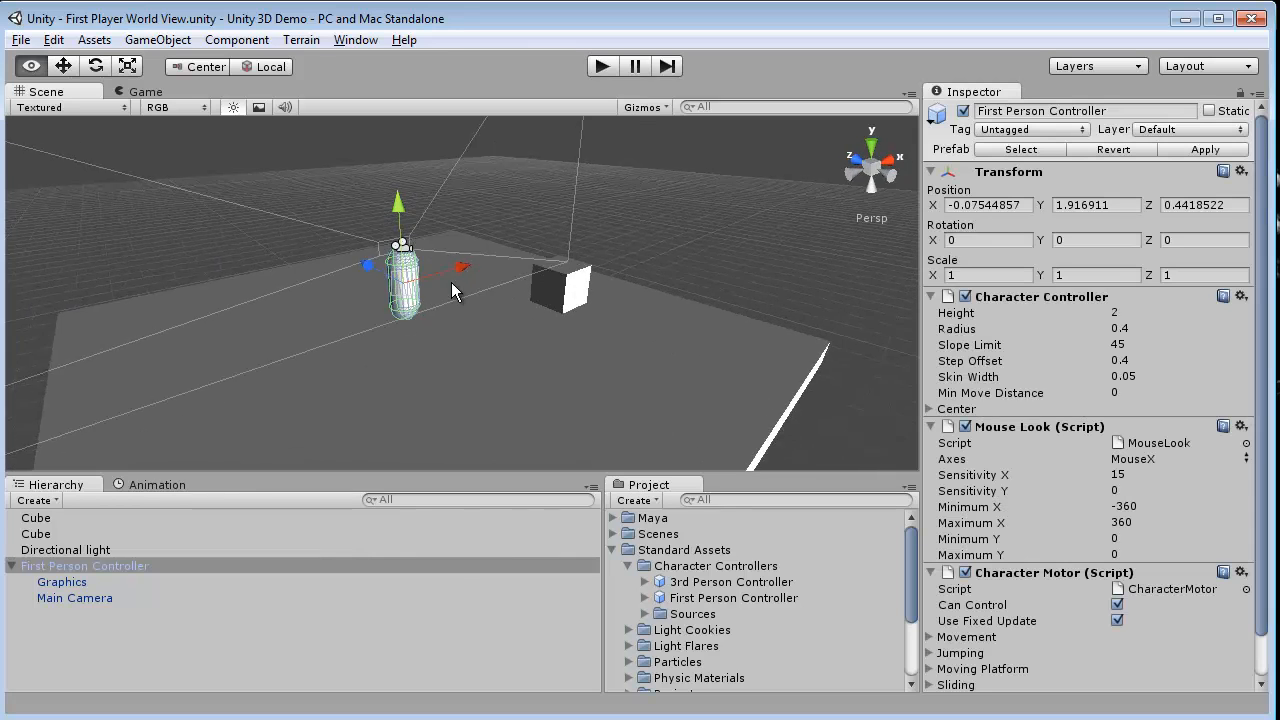
{"action": "left_click_drag", "start_coordinate": [456, 290], "coordinate": [390, 244]}
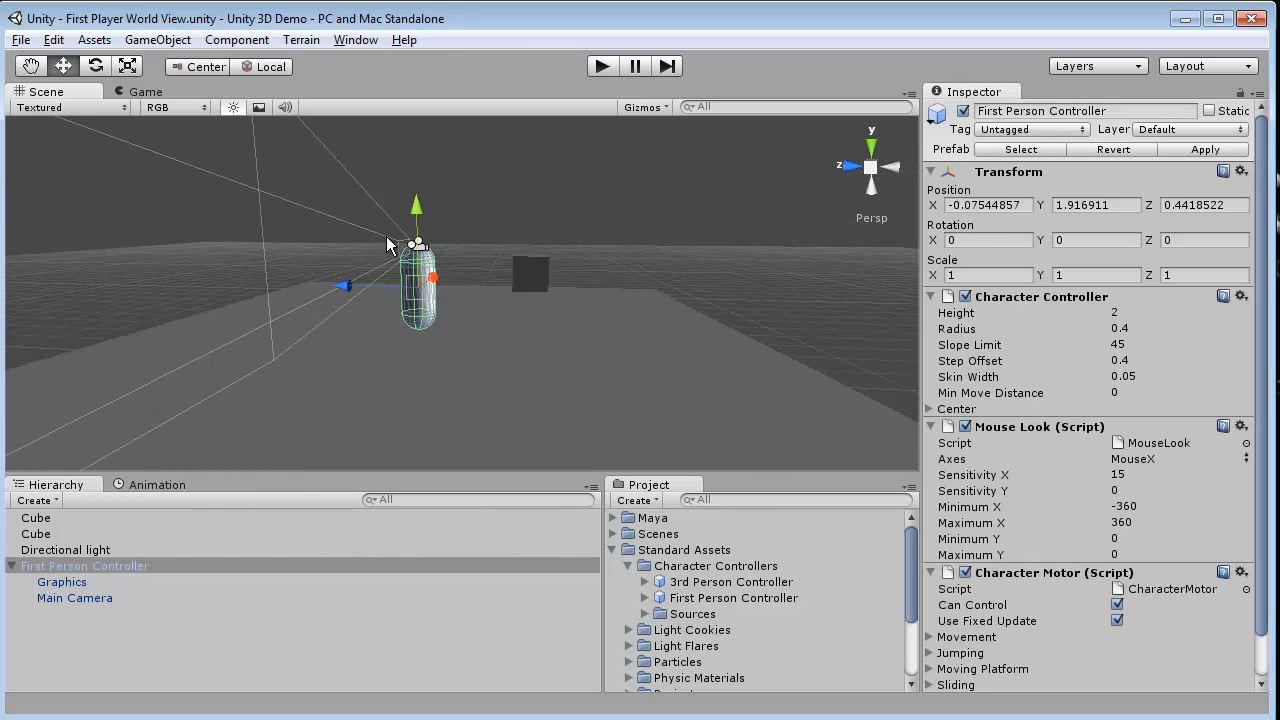
{"action": "mouse_move", "coordinate": [600, 270]}
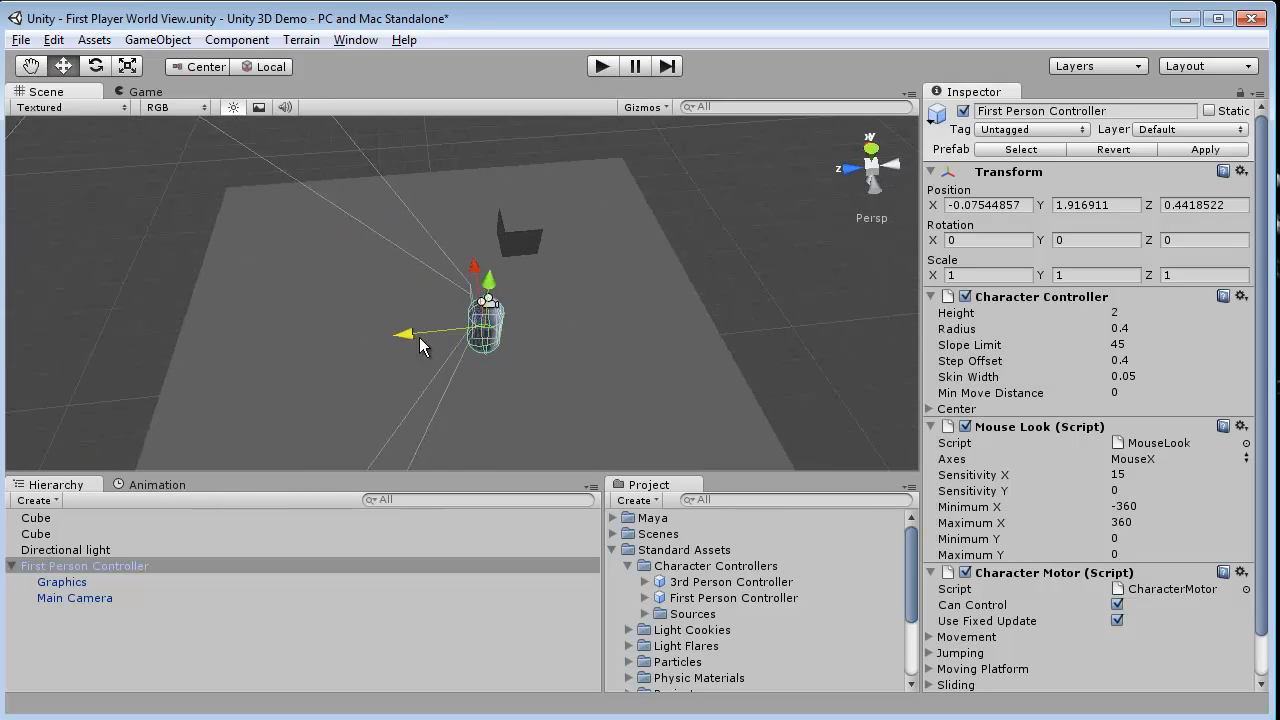
{"action": "left_click_drag", "start_coordinate": [424, 336], "coordinate": [596, 308]}
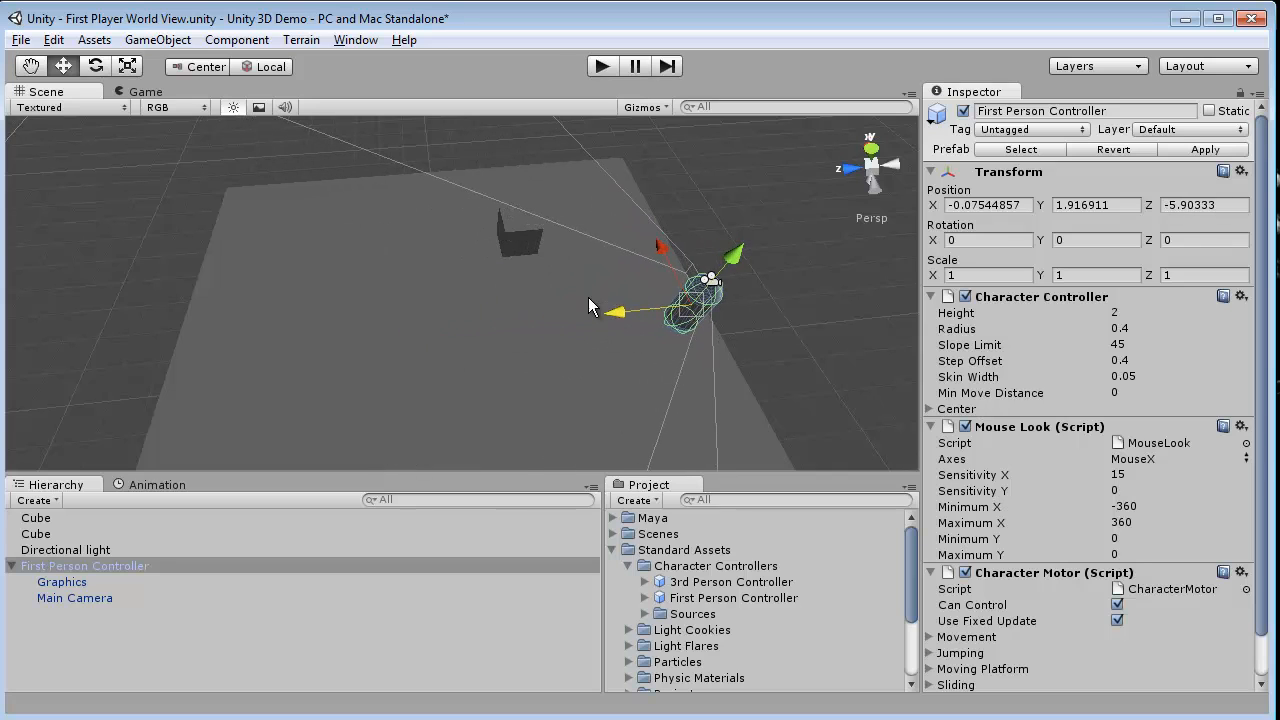
Move the Cube so it floats ahead of the player and check it from the game camera.
{"action": "left_click", "coordinate": [36, 516]}
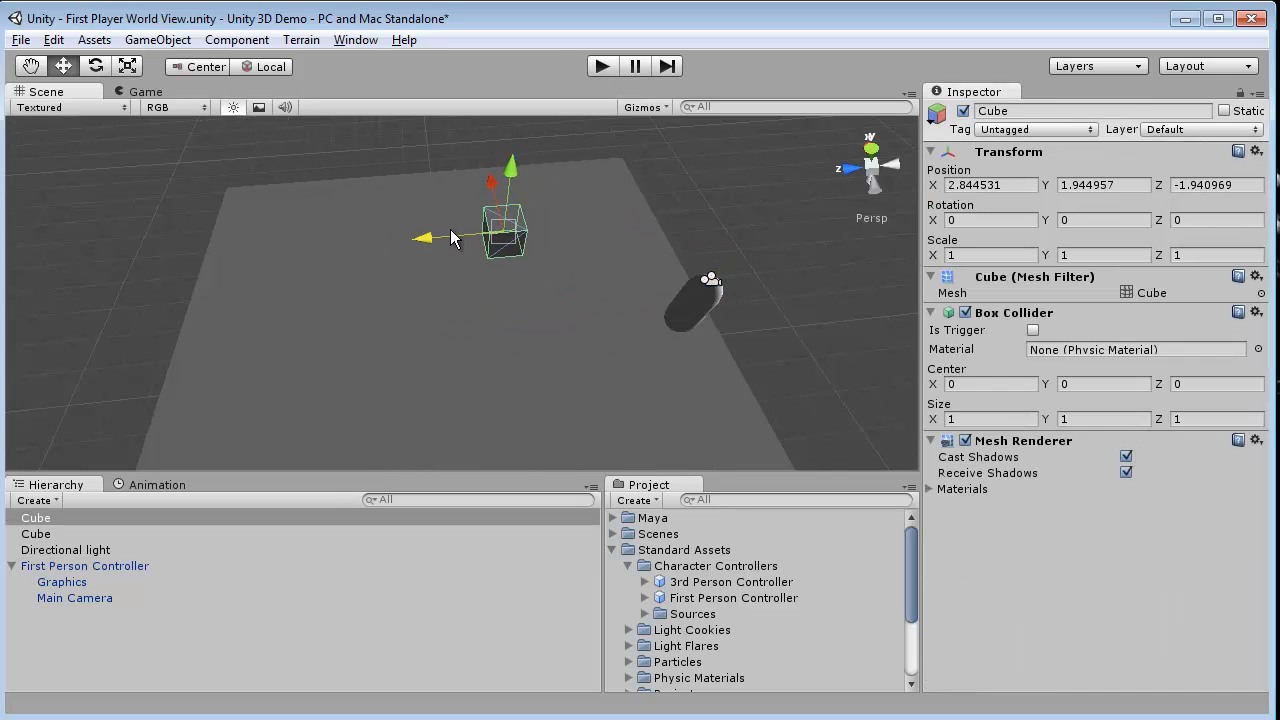
{"action": "left_click_drag", "start_coordinate": [450, 240], "coordinate": [336, 220]}
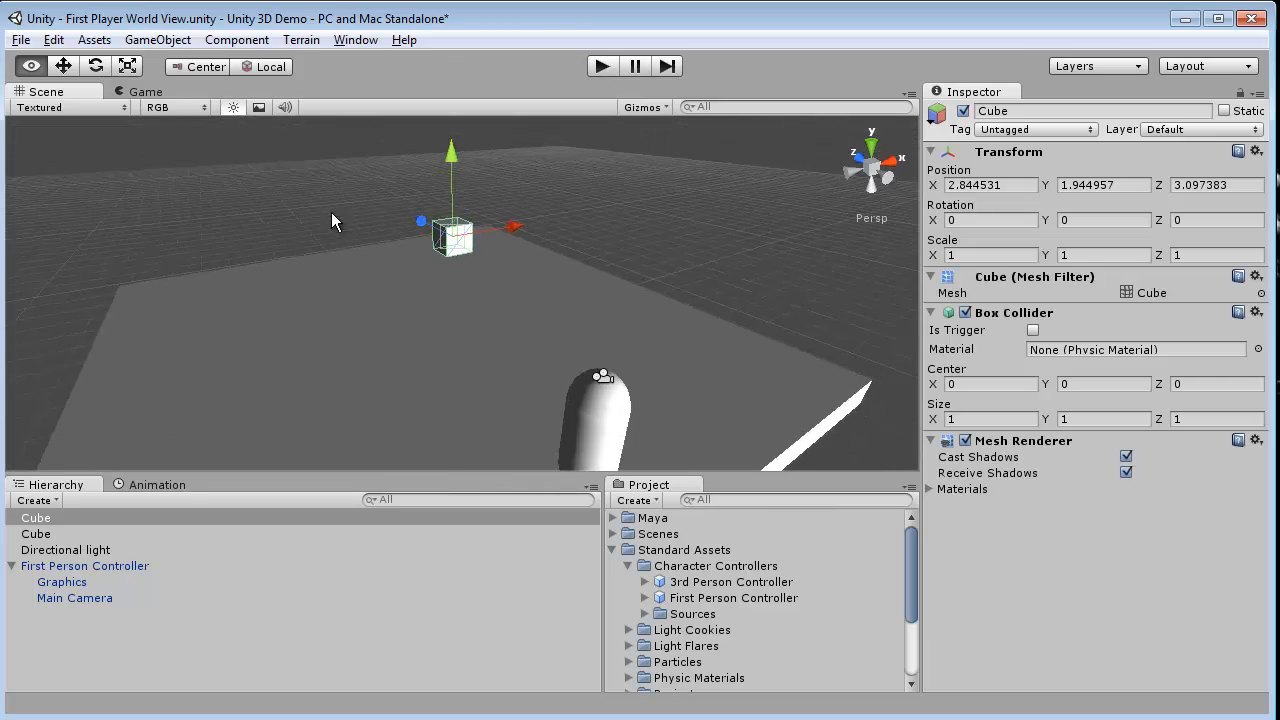
{"action": "left_click", "coordinate": [144, 92]}
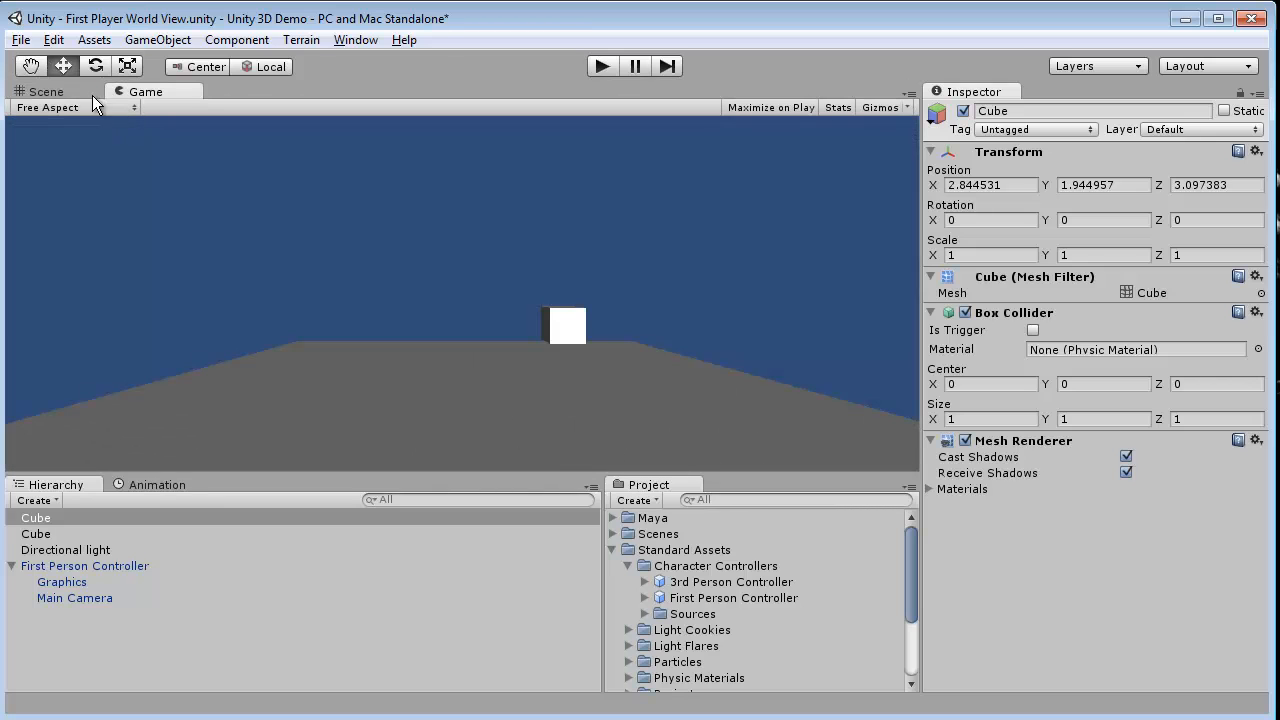
{"action": "left_click", "coordinate": [46, 92]}
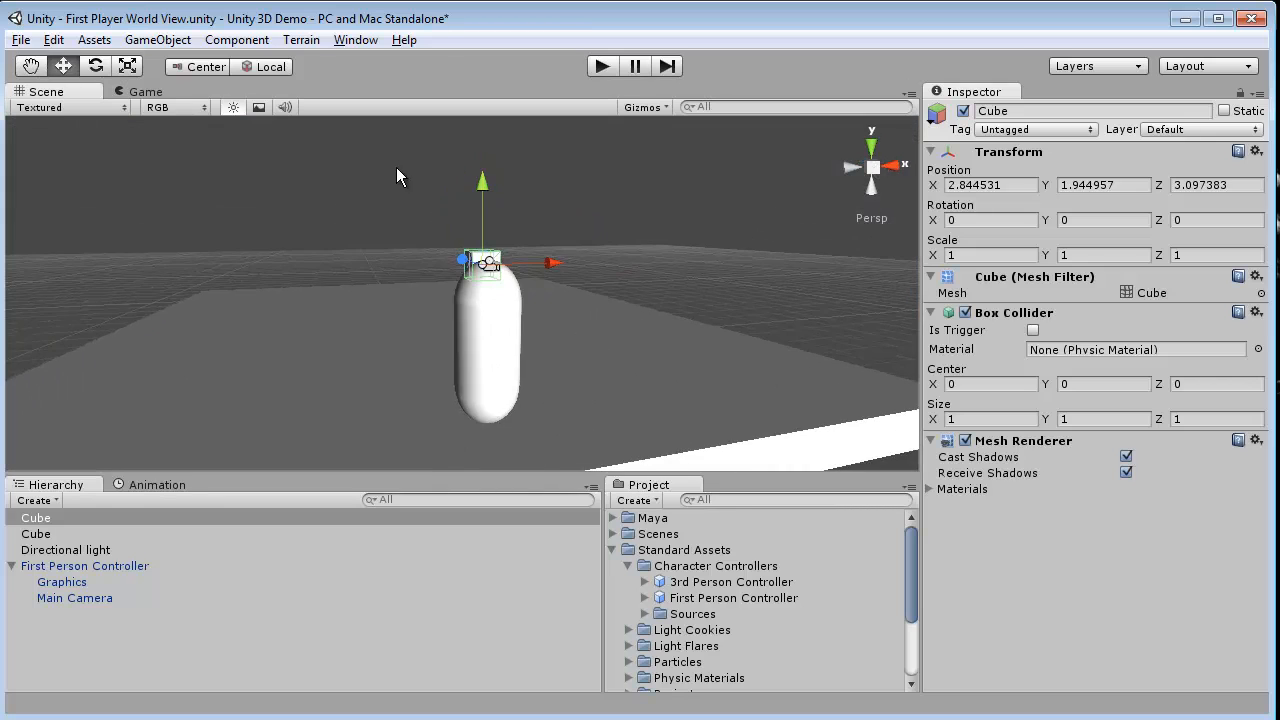
Create a second Cube via GameObject > Create Other and start play mode to test.
{"action": "left_click", "coordinate": [156, 40]}
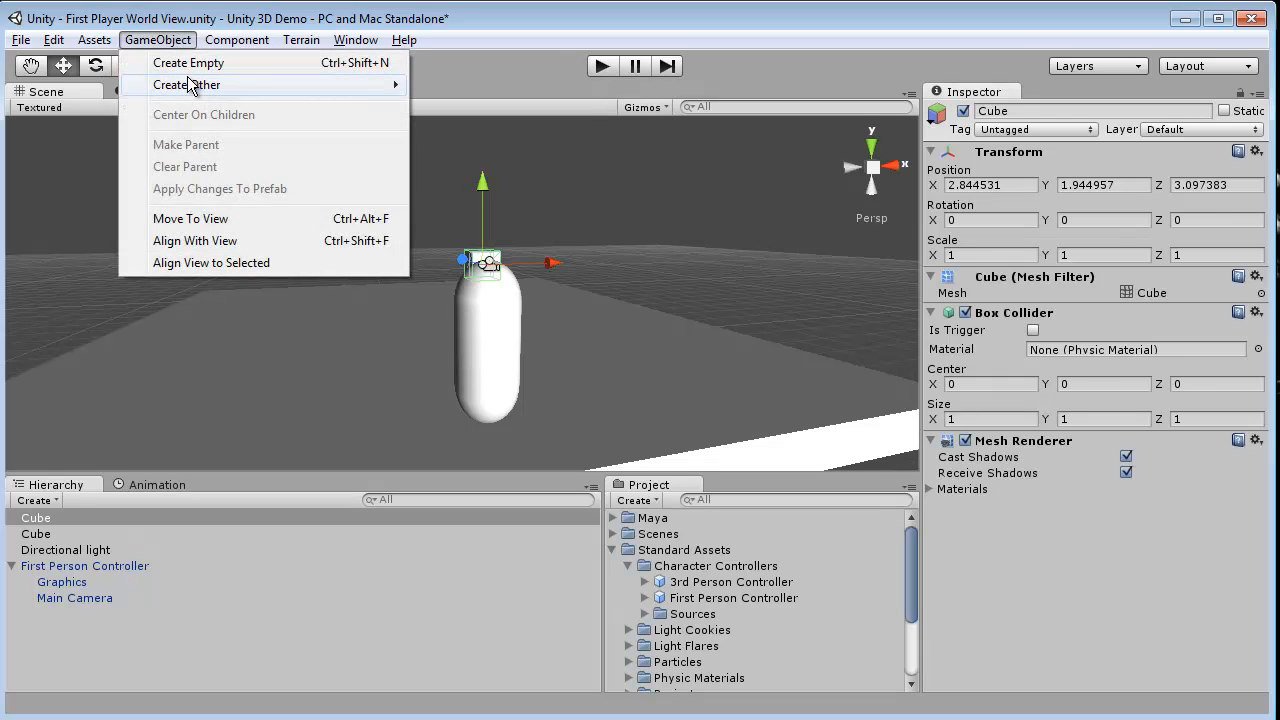
{"action": "left_click", "coordinate": [186, 84]}
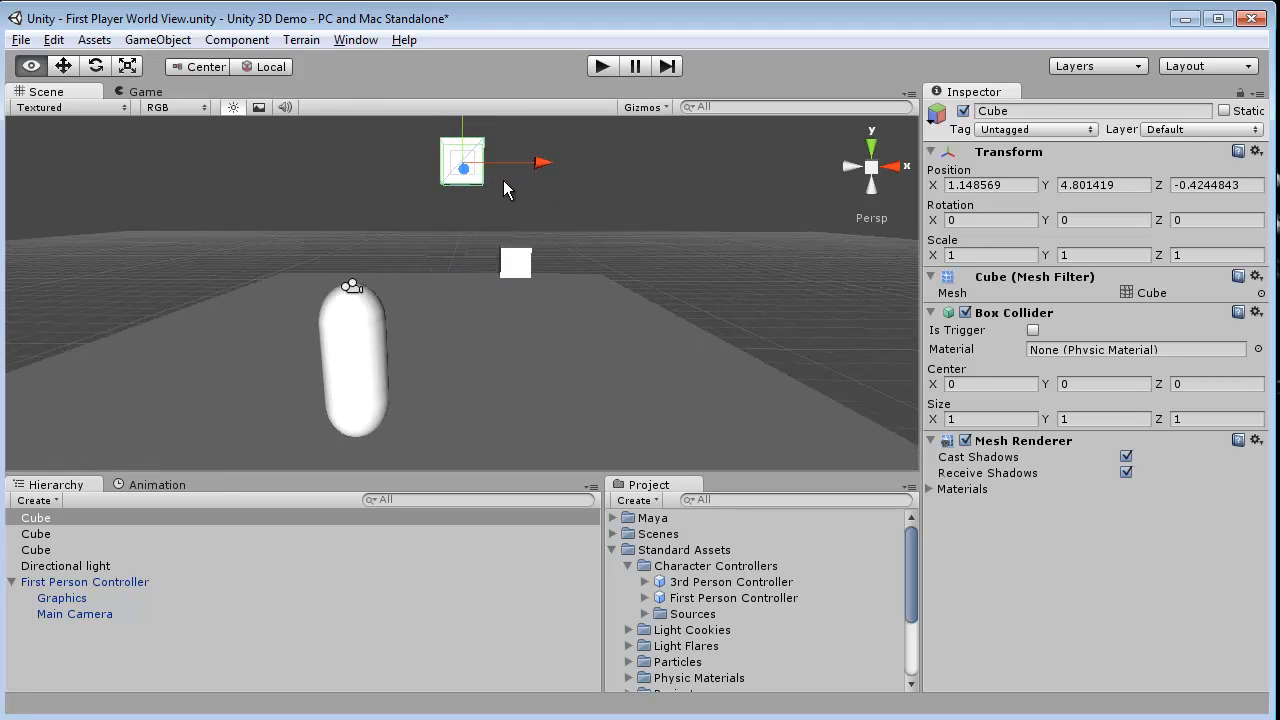
{"action": "left_click", "coordinate": [600, 66]}
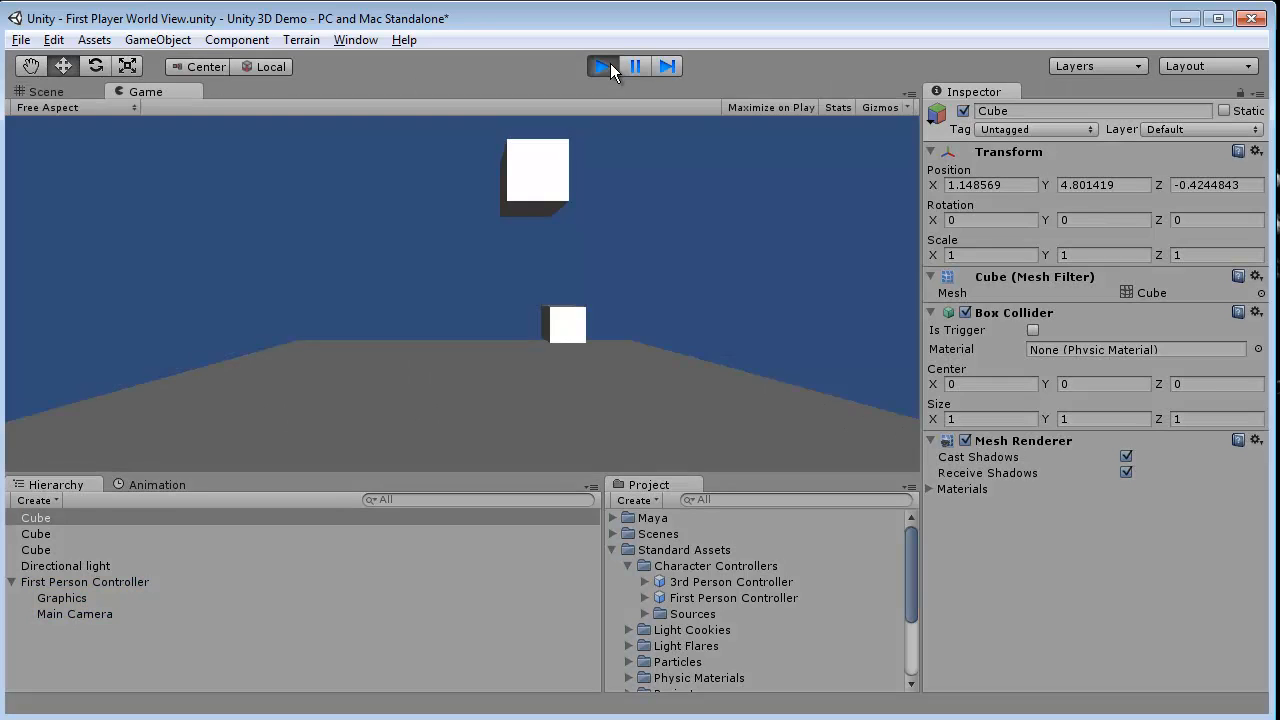
{"action": "left_click", "coordinate": [600, 66]}
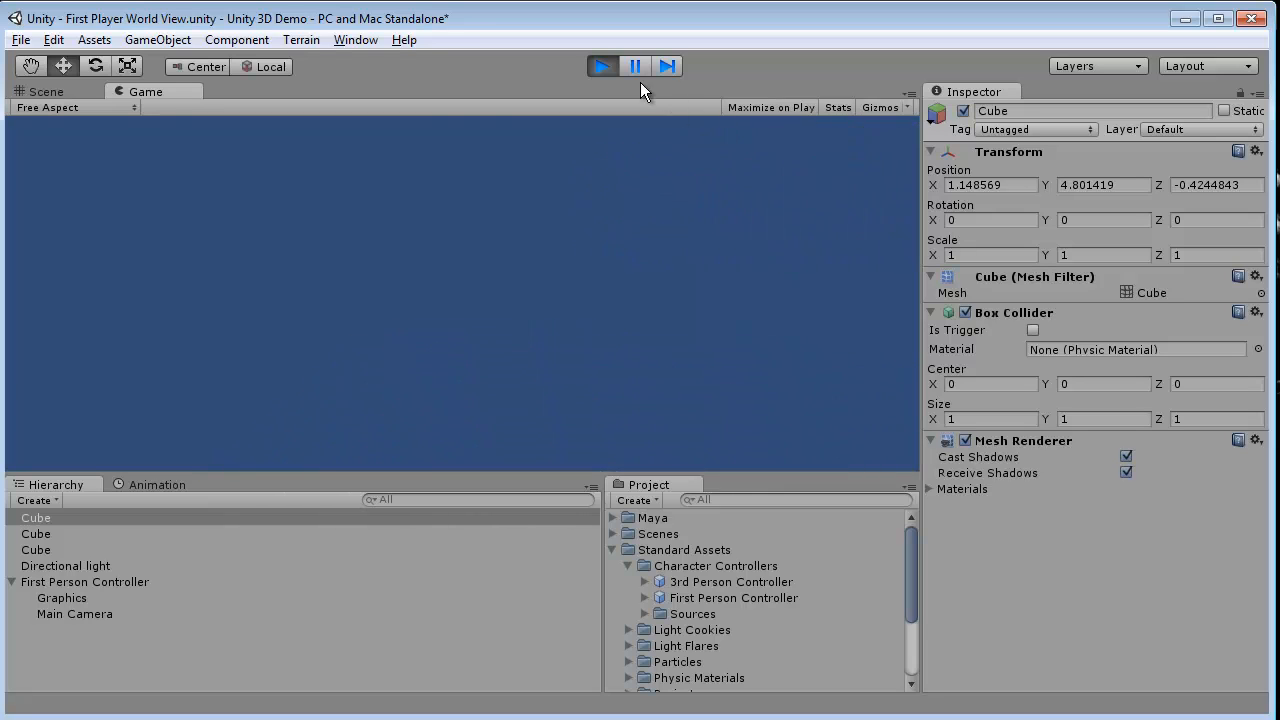
{"action": "left_click", "coordinate": [46, 92]}
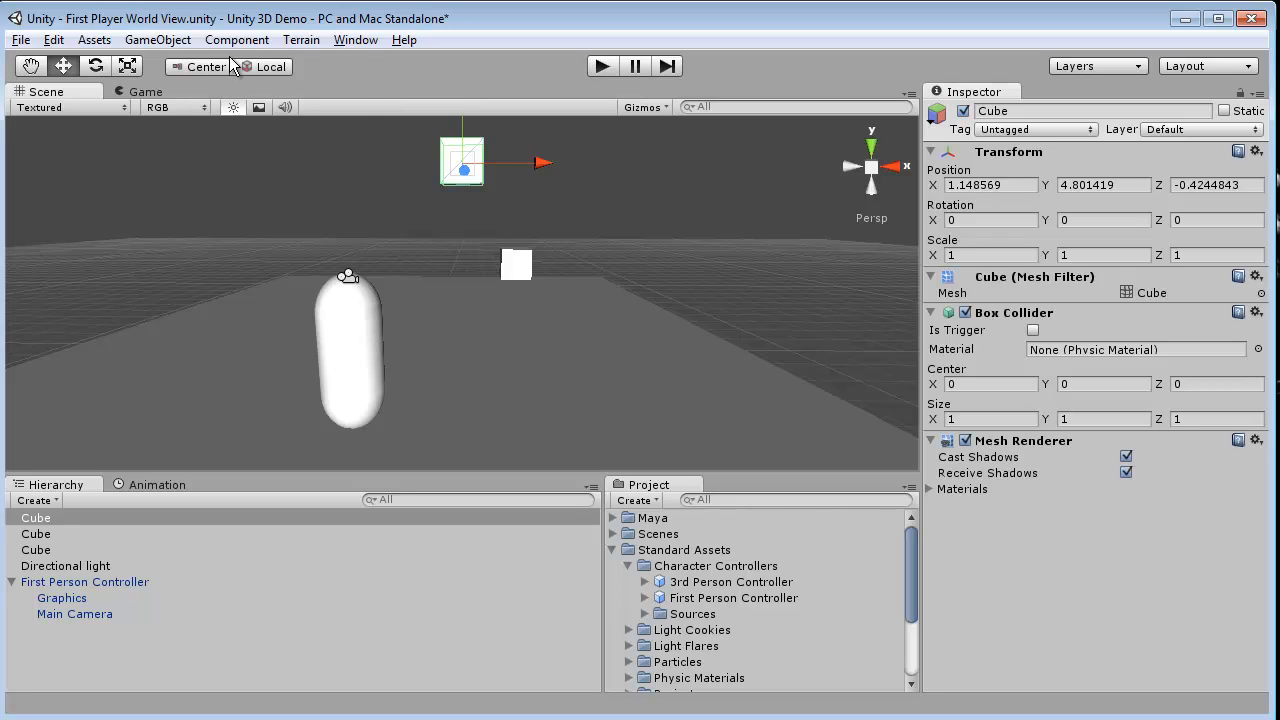
Add a Physics Rigidbody component to the selected Cube and run the scene.
{"action": "left_click", "coordinate": [236, 40]}
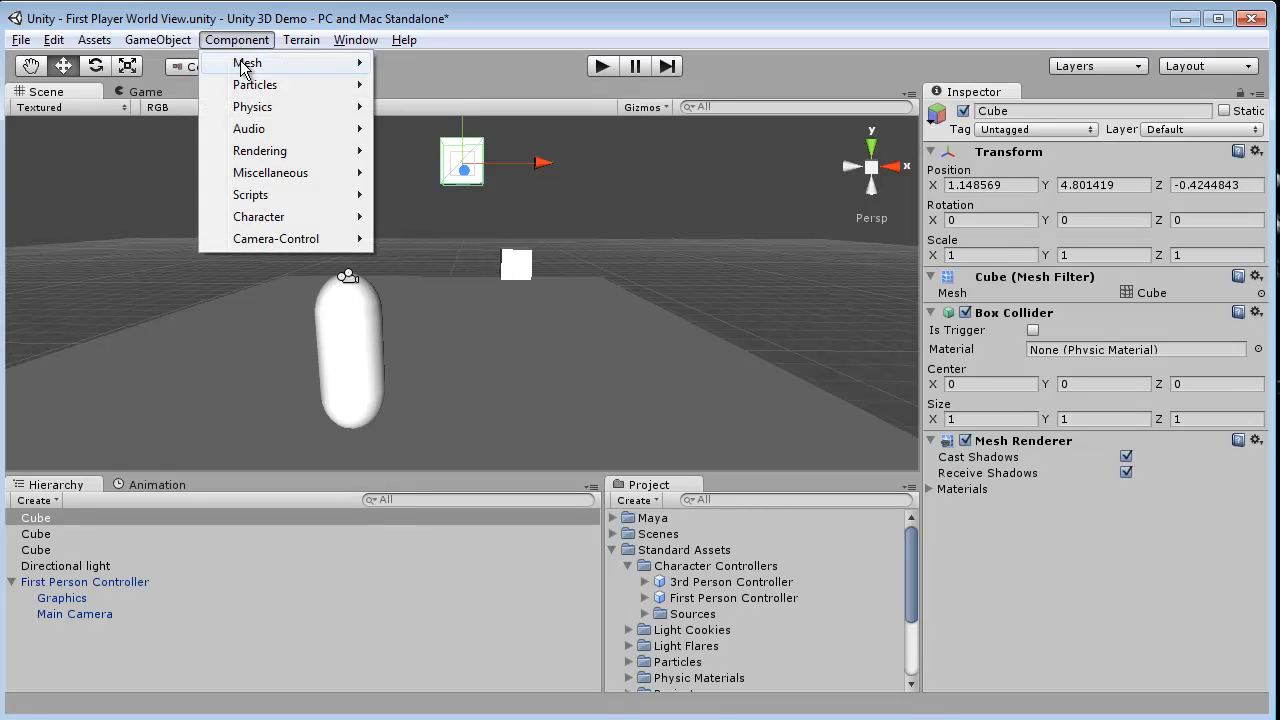
{"action": "left_click", "coordinate": [480, 170]}
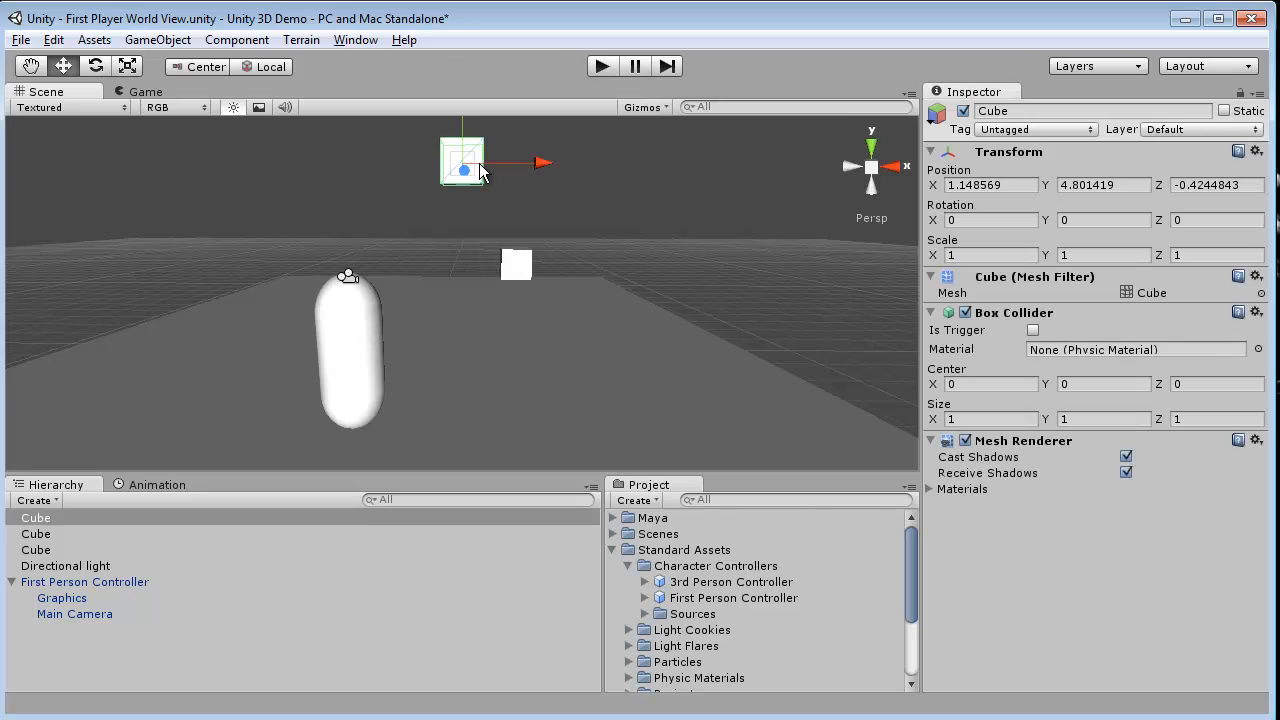
{"action": "left_click", "coordinate": [236, 40]}
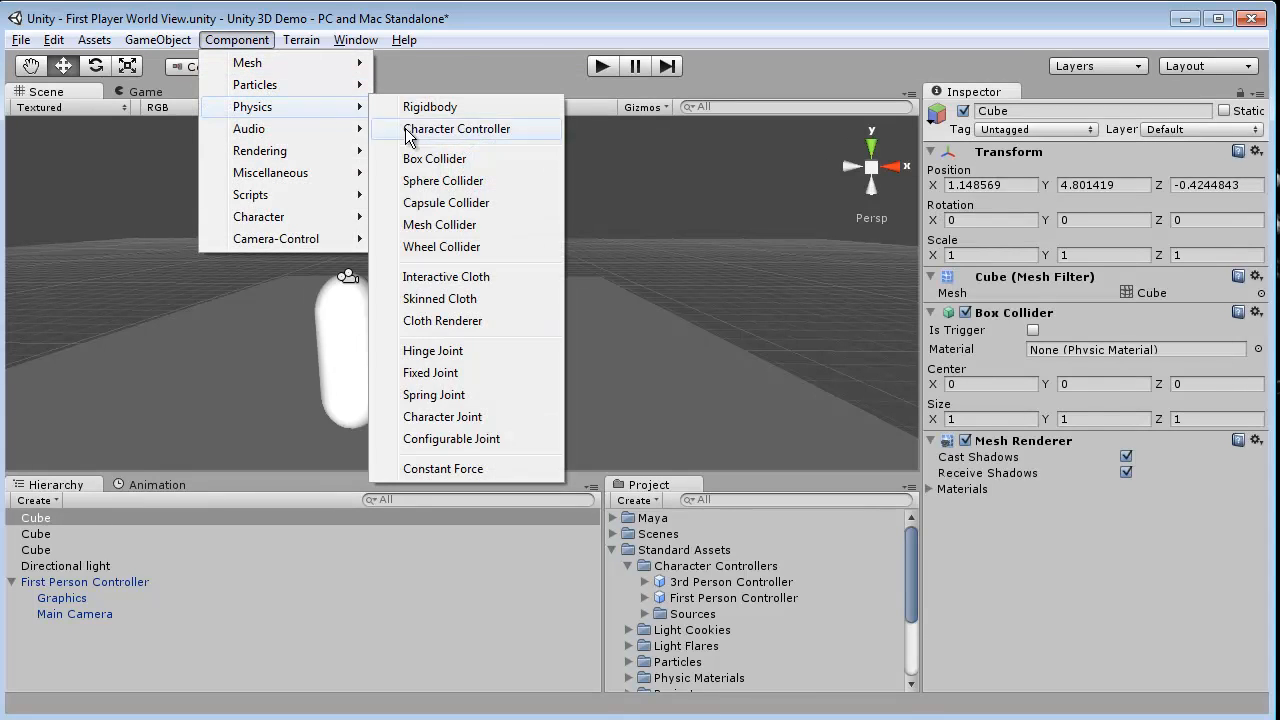
{"action": "mouse_move", "coordinate": [444, 112]}
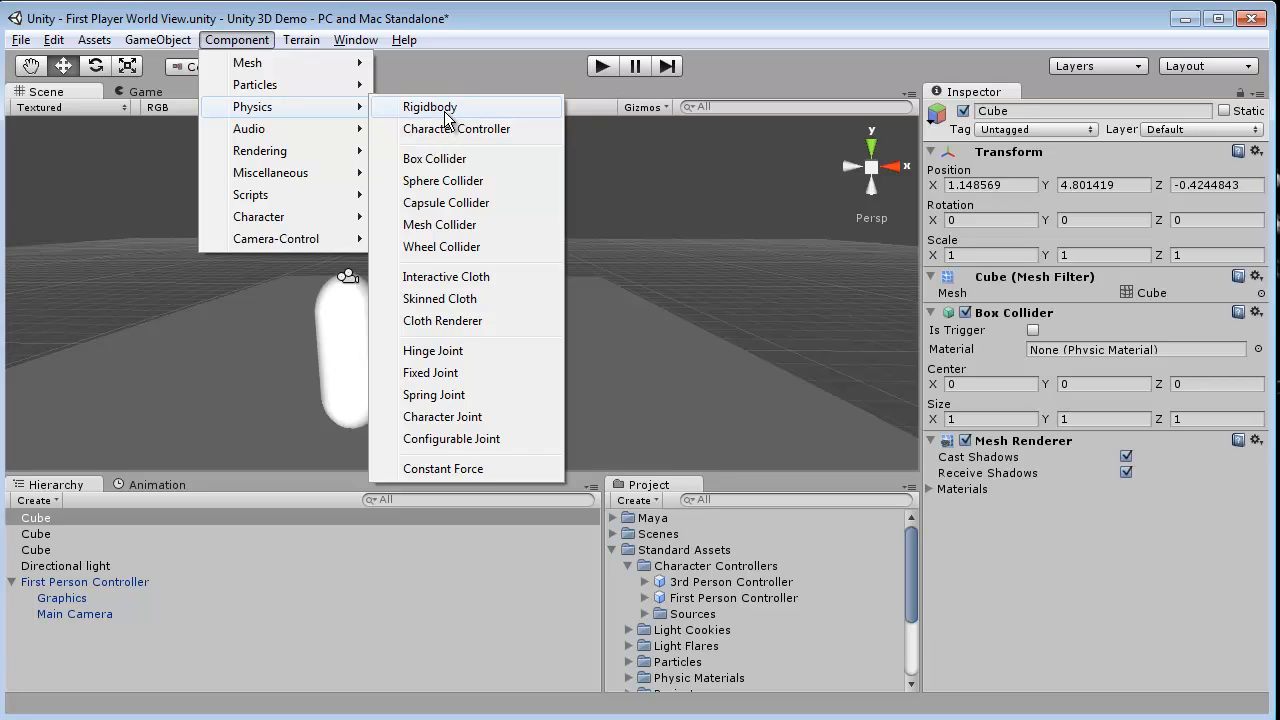
{"action": "left_click", "coordinate": [430, 108]}
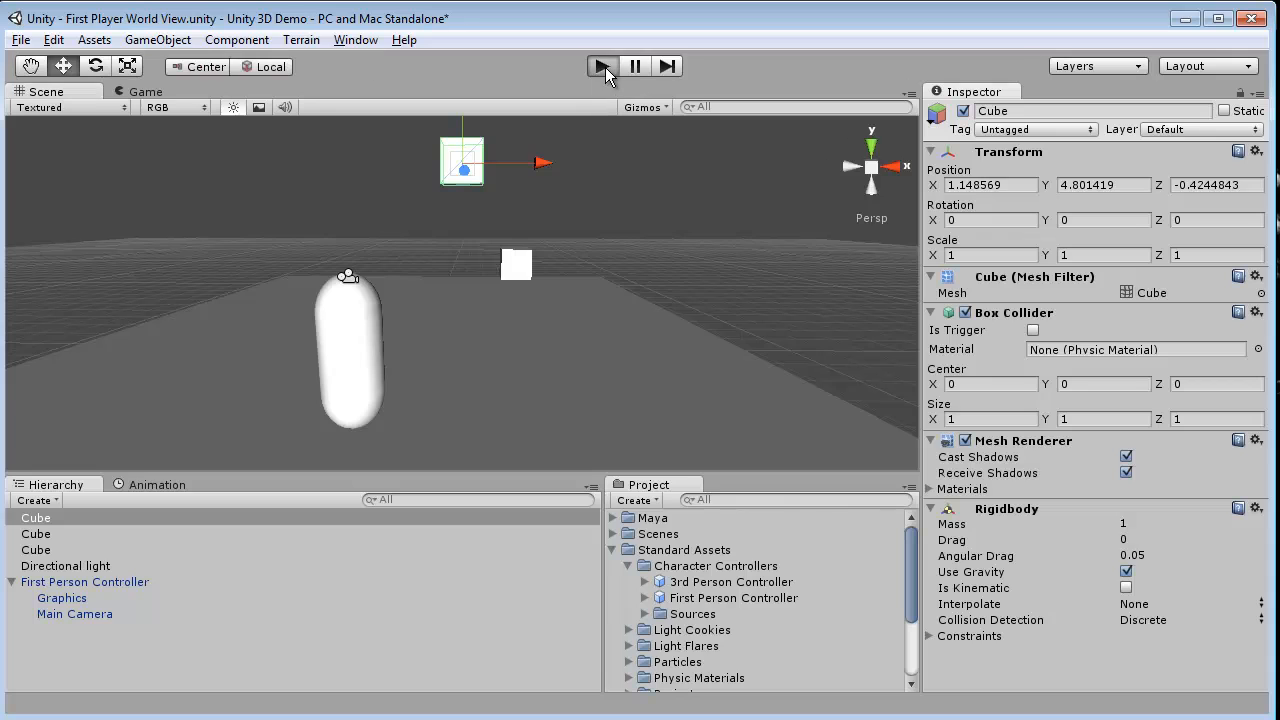
{"action": "left_click", "coordinate": [600, 66]}
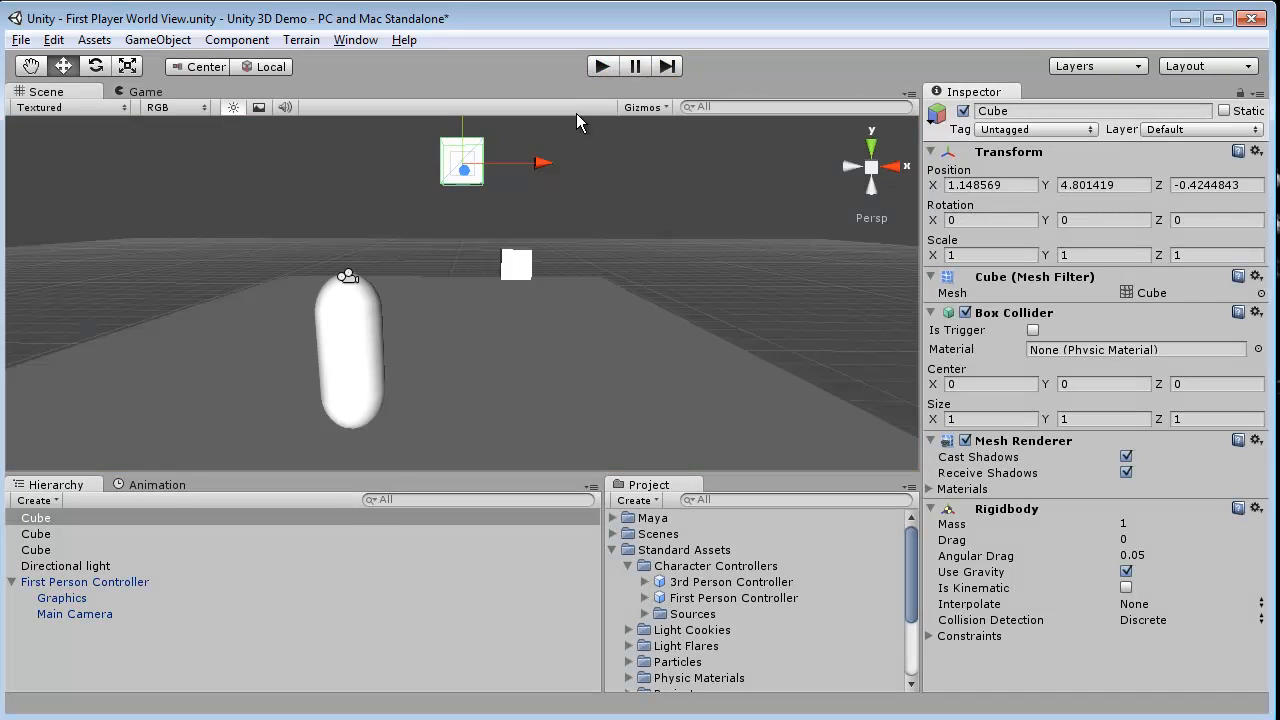
{"action": "mouse_move", "coordinate": [530, 172]}
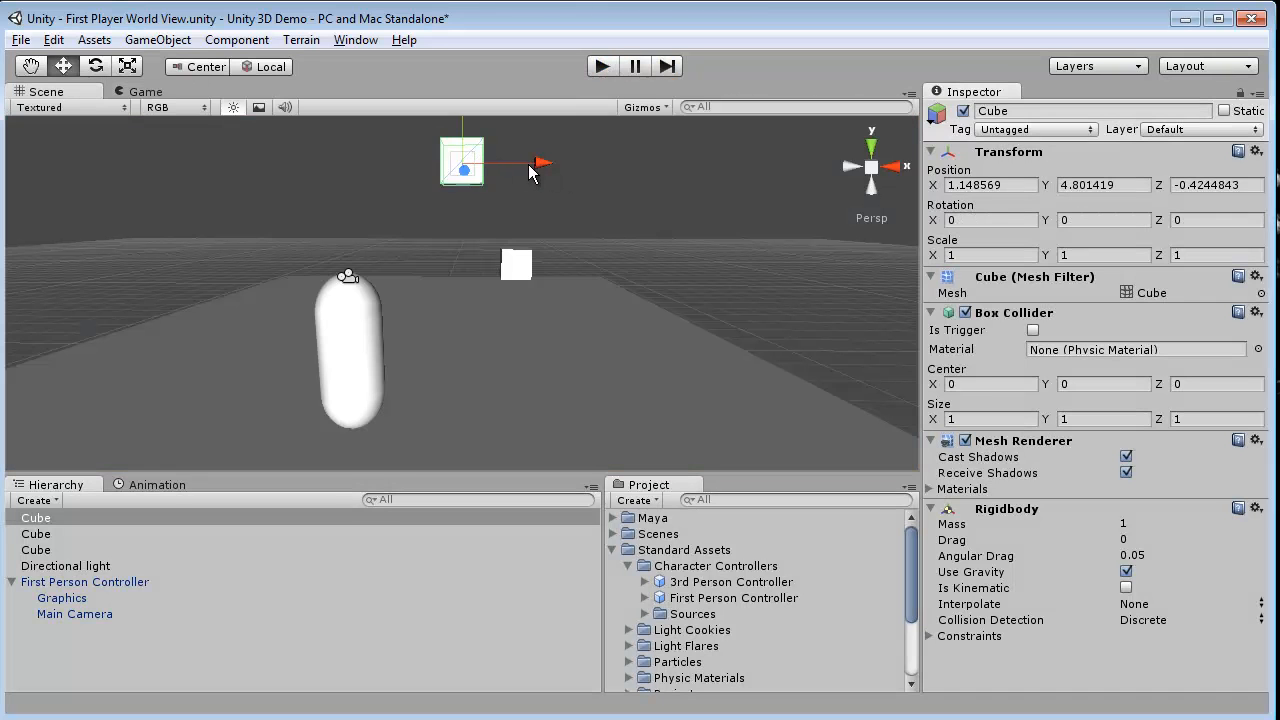
Slide the cube along its x axis above the other, then play and stop to watch them fall.
{"action": "left_click_drag", "start_coordinate": [540, 160], "coordinate": [460, 160]}
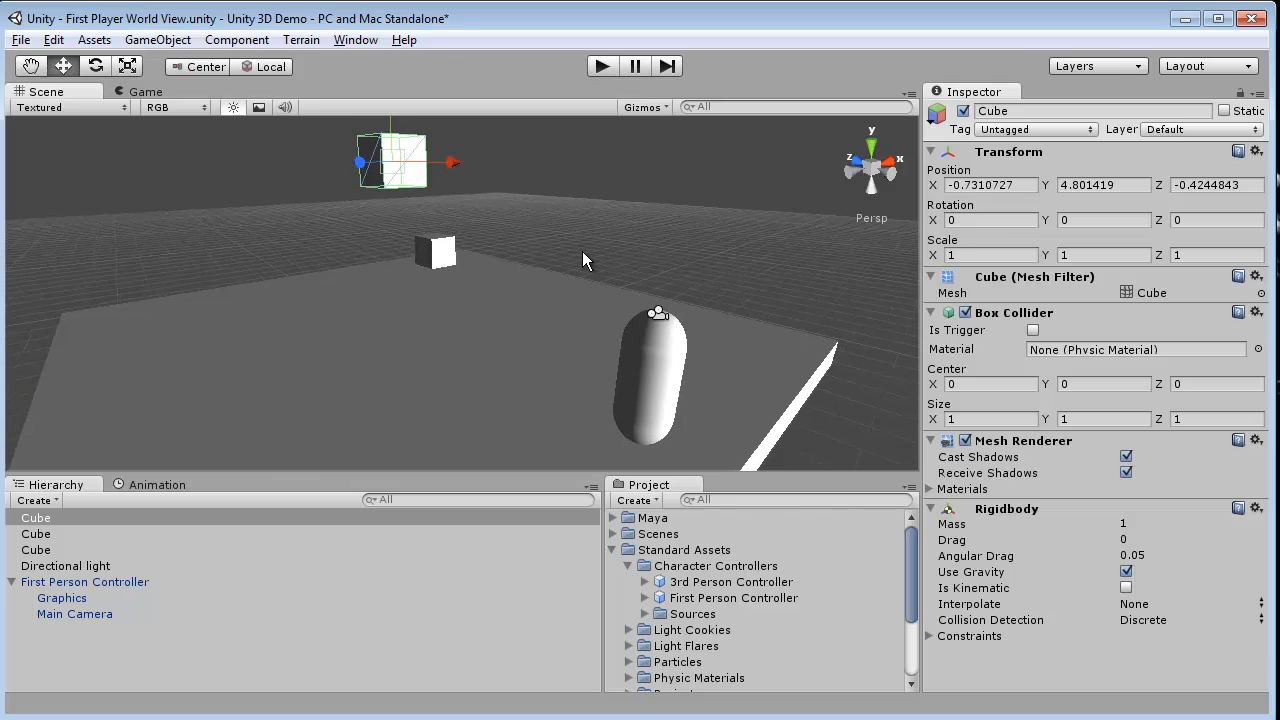
{"action": "left_click_drag", "start_coordinate": [584, 260], "coordinate": [344, 290]}
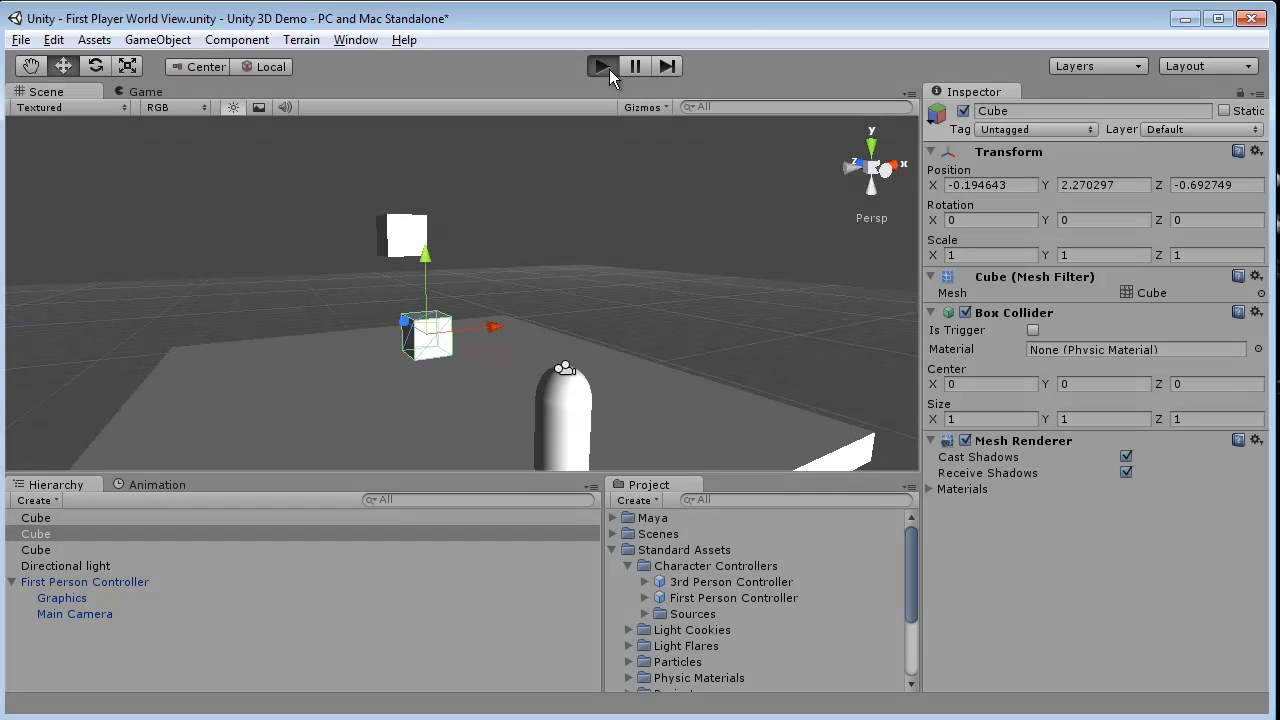
{"action": "left_click", "coordinate": [600, 66]}
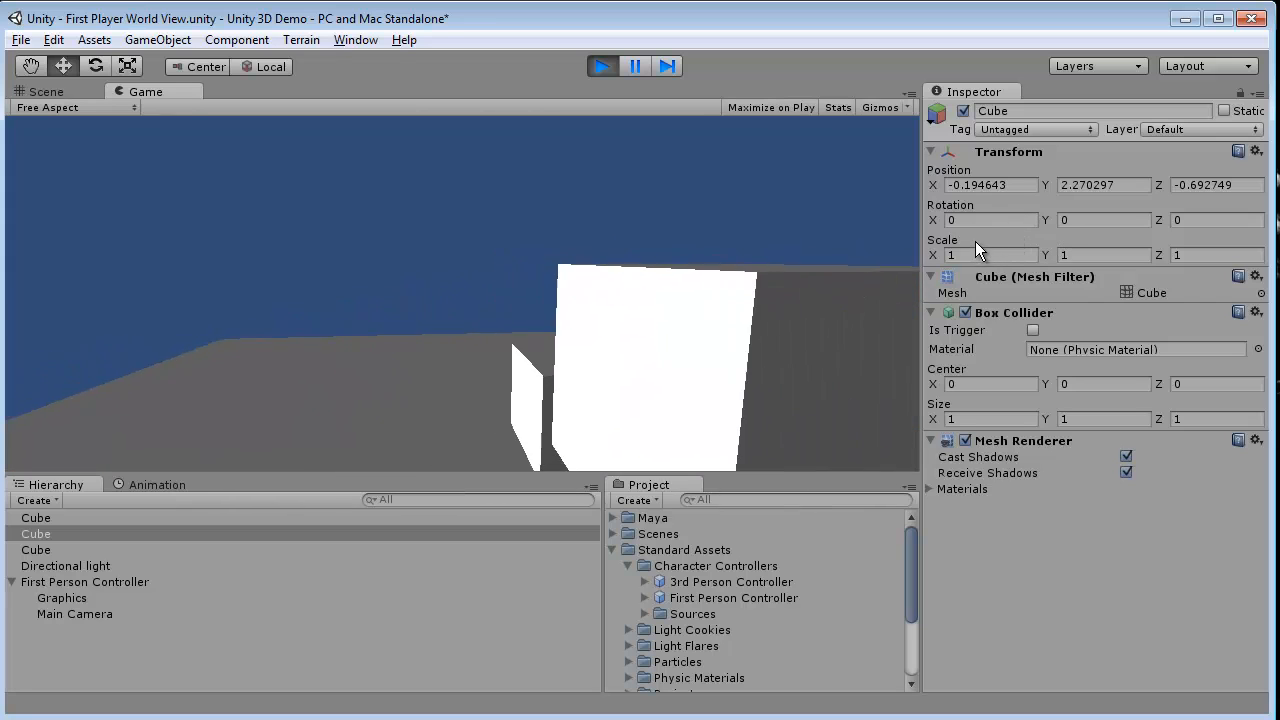
{"action": "left_click", "coordinate": [600, 66]}
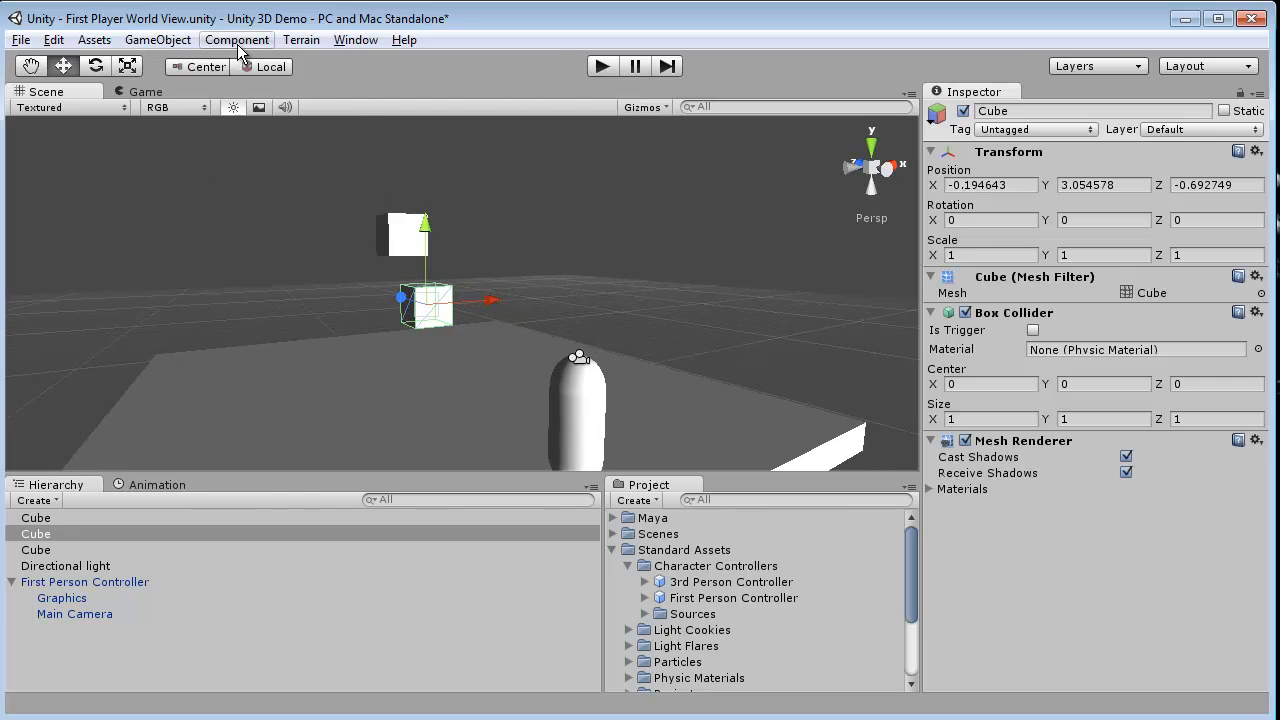
Create a Sphere, move the cube aside along x and nudge the sphere slightly lower.
{"action": "left_click", "coordinate": [156, 40]}
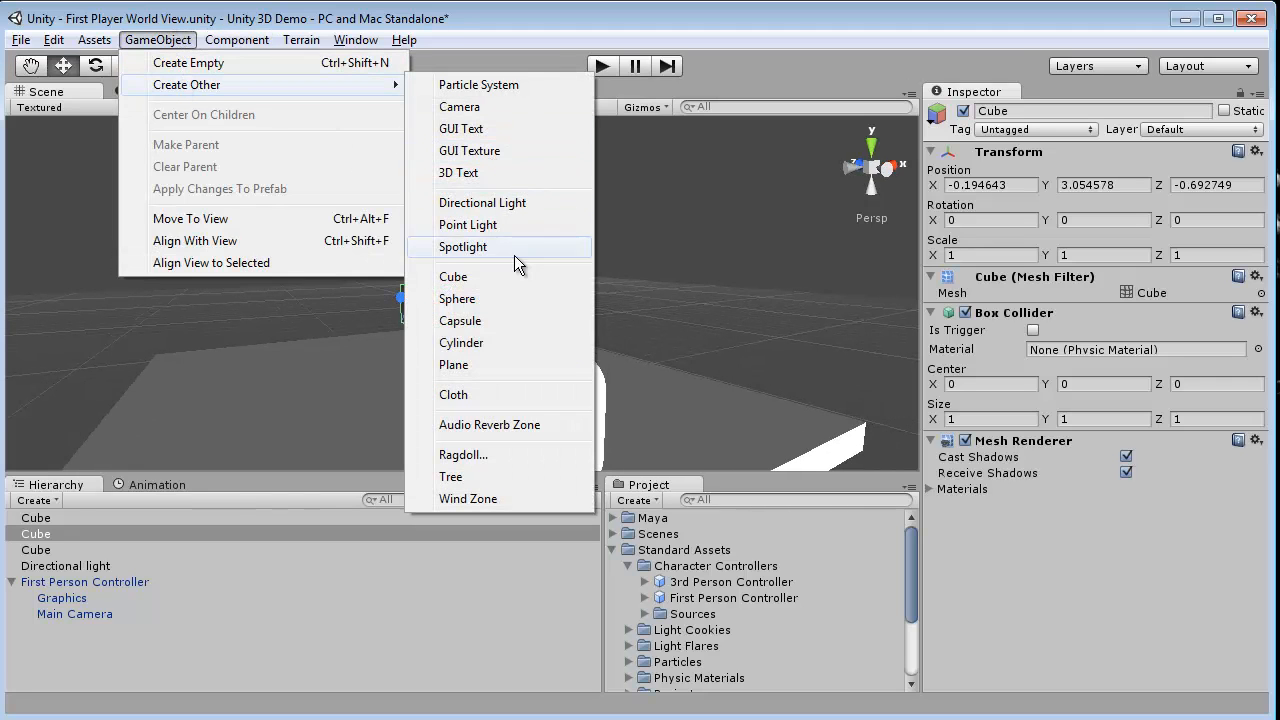
{"action": "mouse_move", "coordinate": [516, 298]}
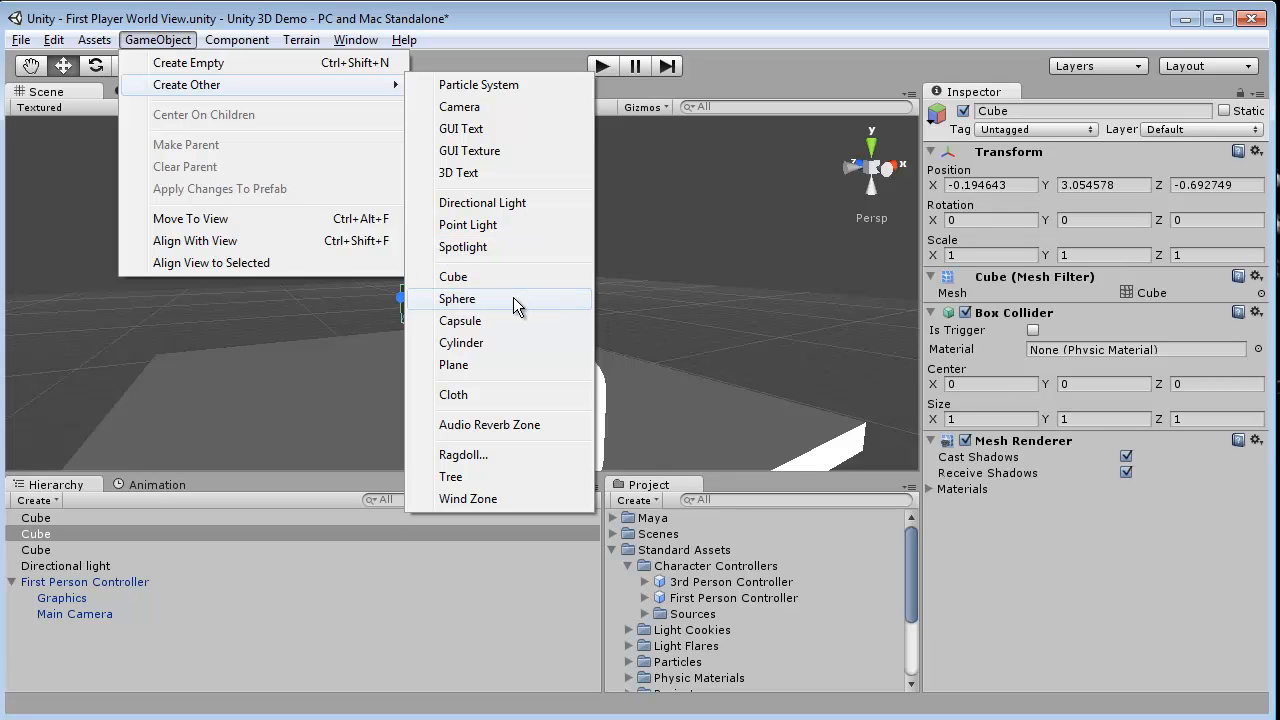
{"action": "left_click", "coordinate": [456, 300]}
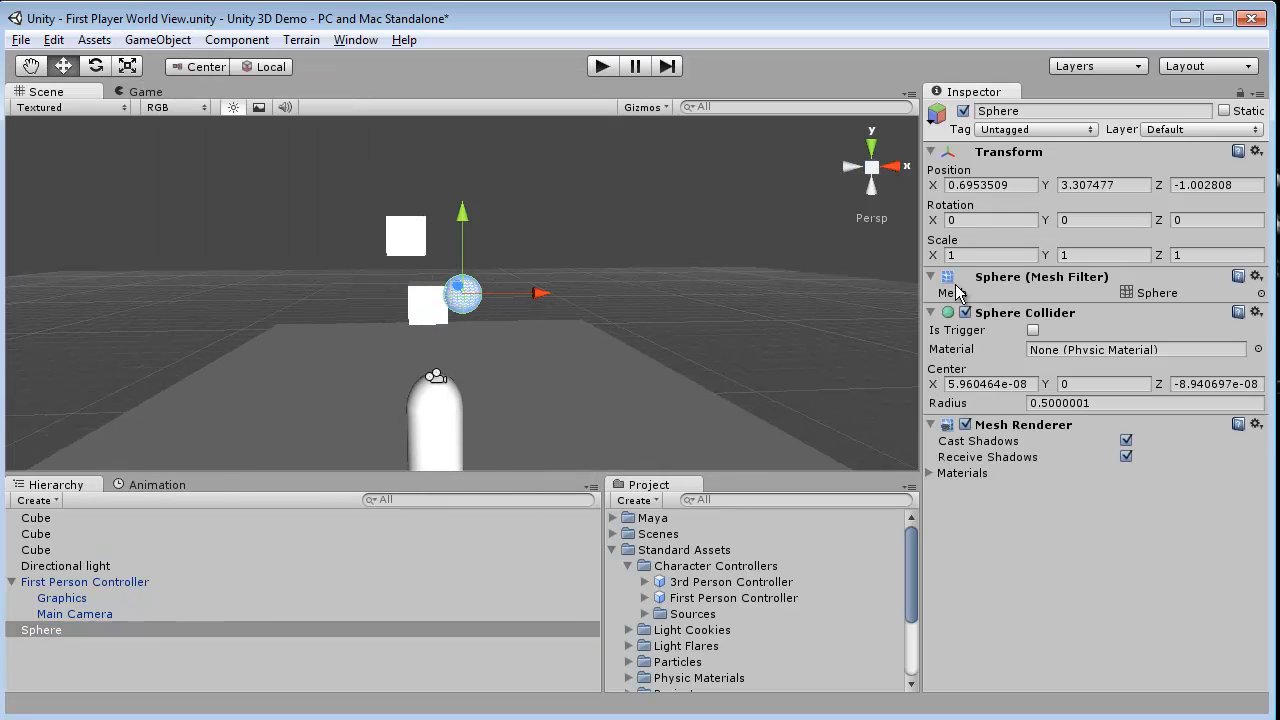
{"action": "mouse_move", "coordinate": [592, 300]}
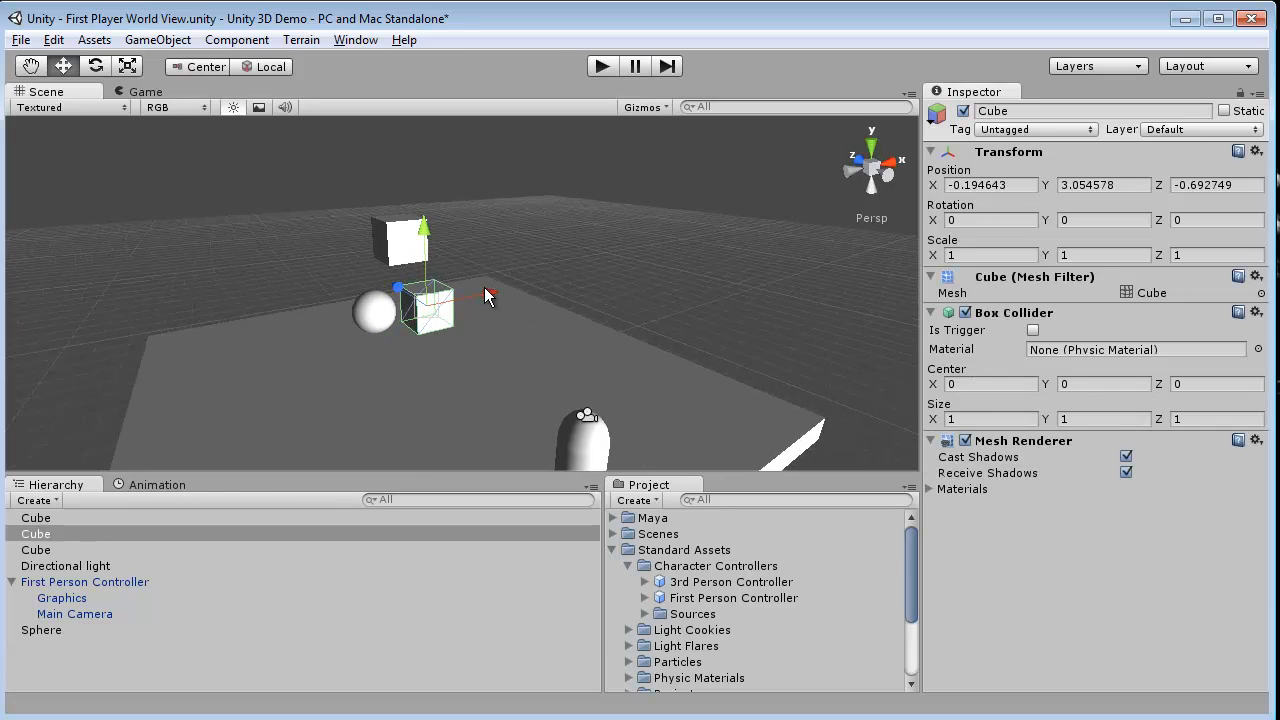
{"action": "left_click_drag", "start_coordinate": [424, 304], "coordinate": [524, 336]}
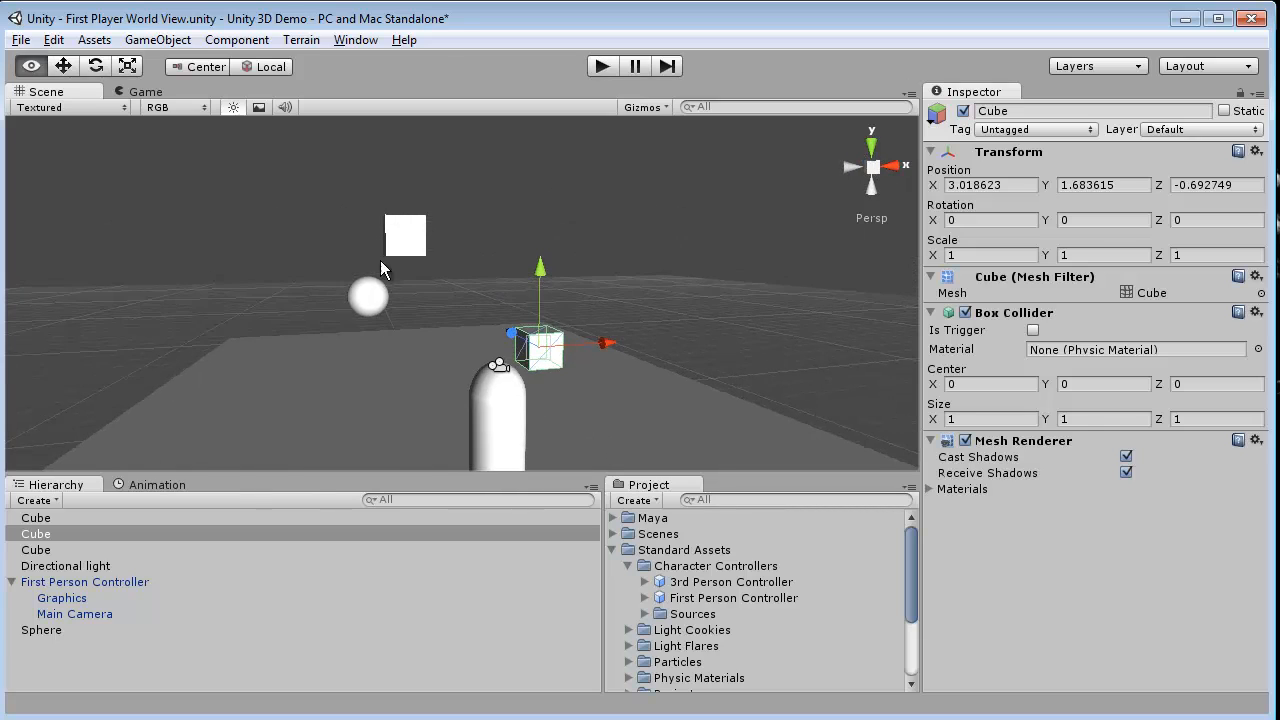
{"action": "left_click", "coordinate": [368, 296]}
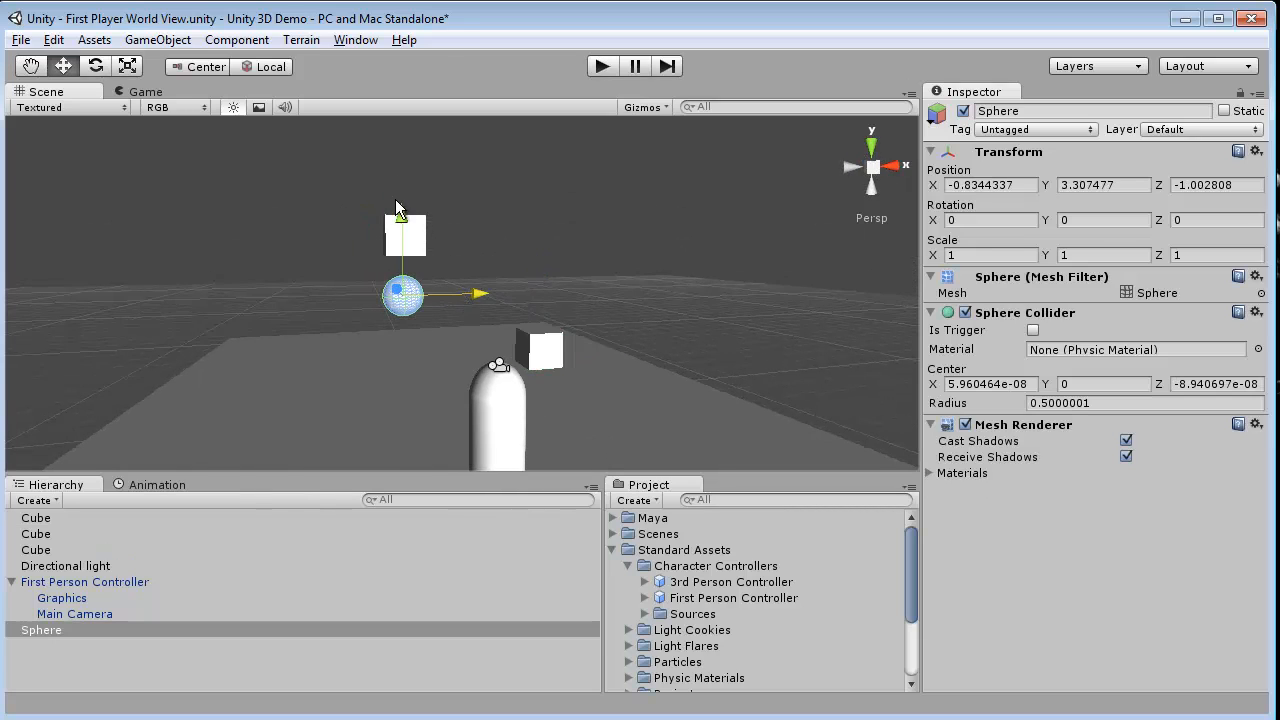
{"action": "left_click_drag", "start_coordinate": [404, 204], "coordinate": [404, 216]}
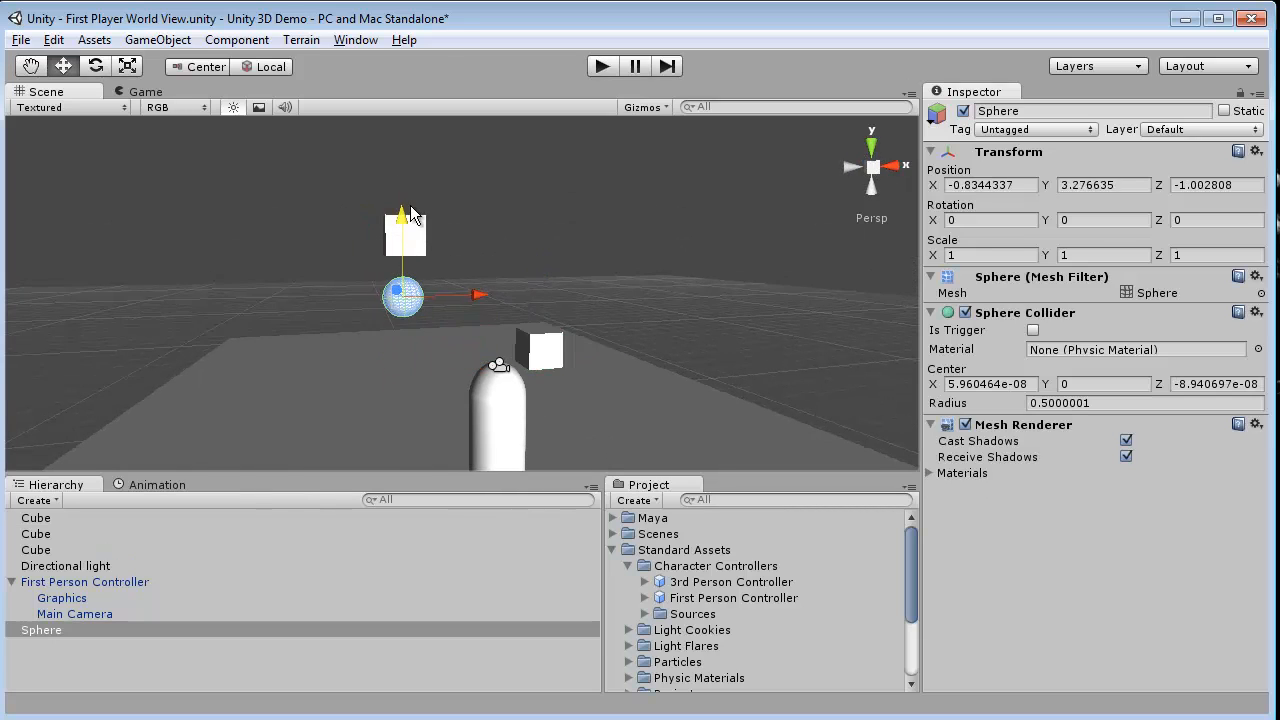
Select the cube and run the scene to test it falling onto the sphere.
{"action": "left_click", "coordinate": [36, 532]}
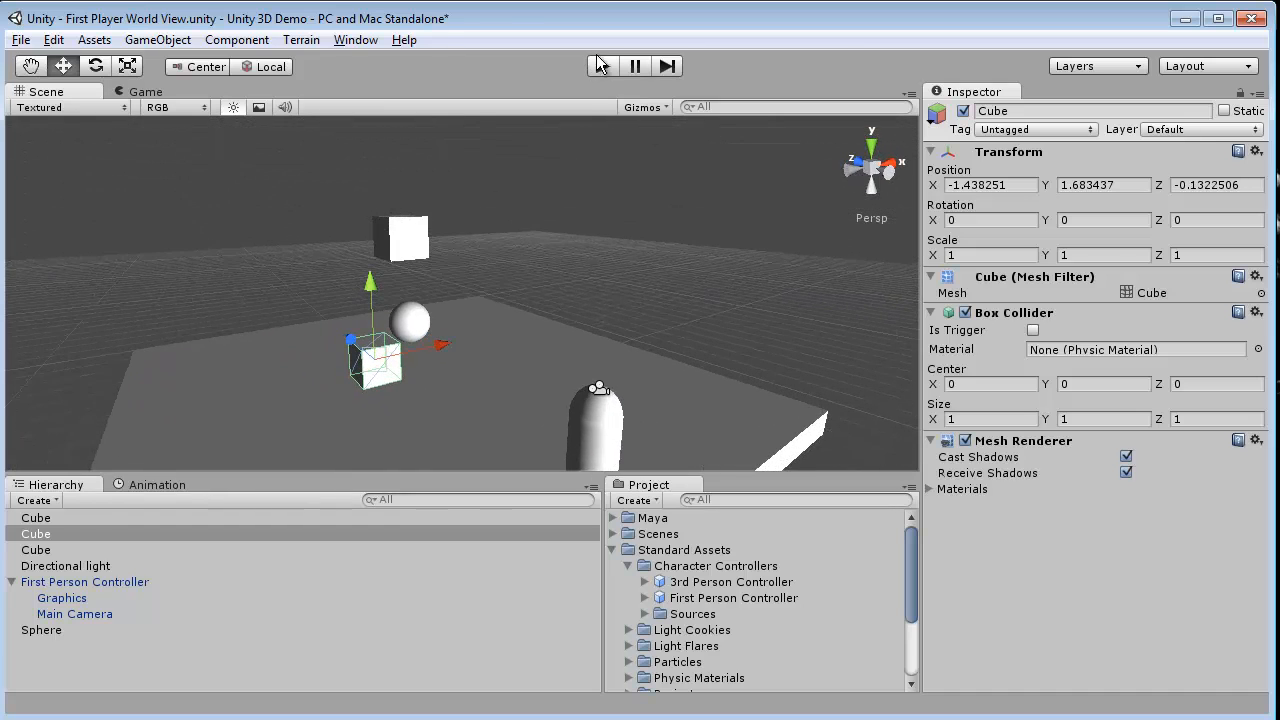
{"action": "left_click", "coordinate": [600, 66]}
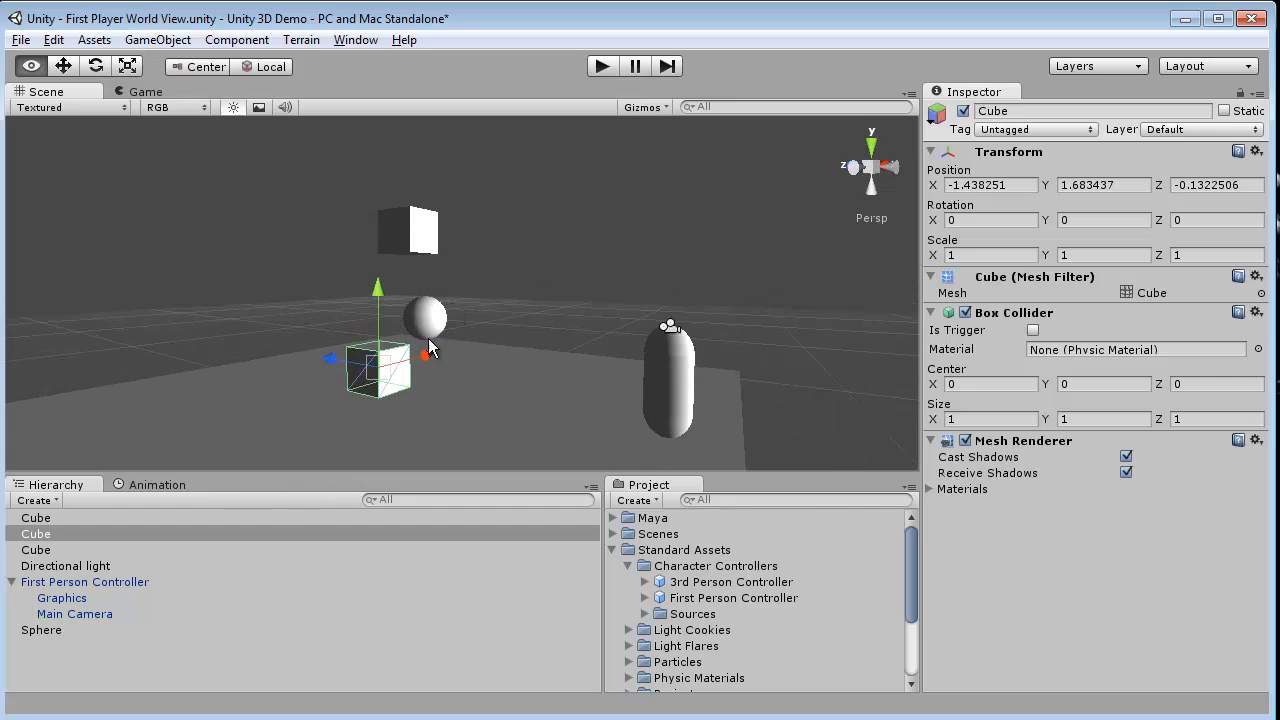
{"action": "left_click_drag", "start_coordinate": [430, 344], "coordinate": [460, 350]}
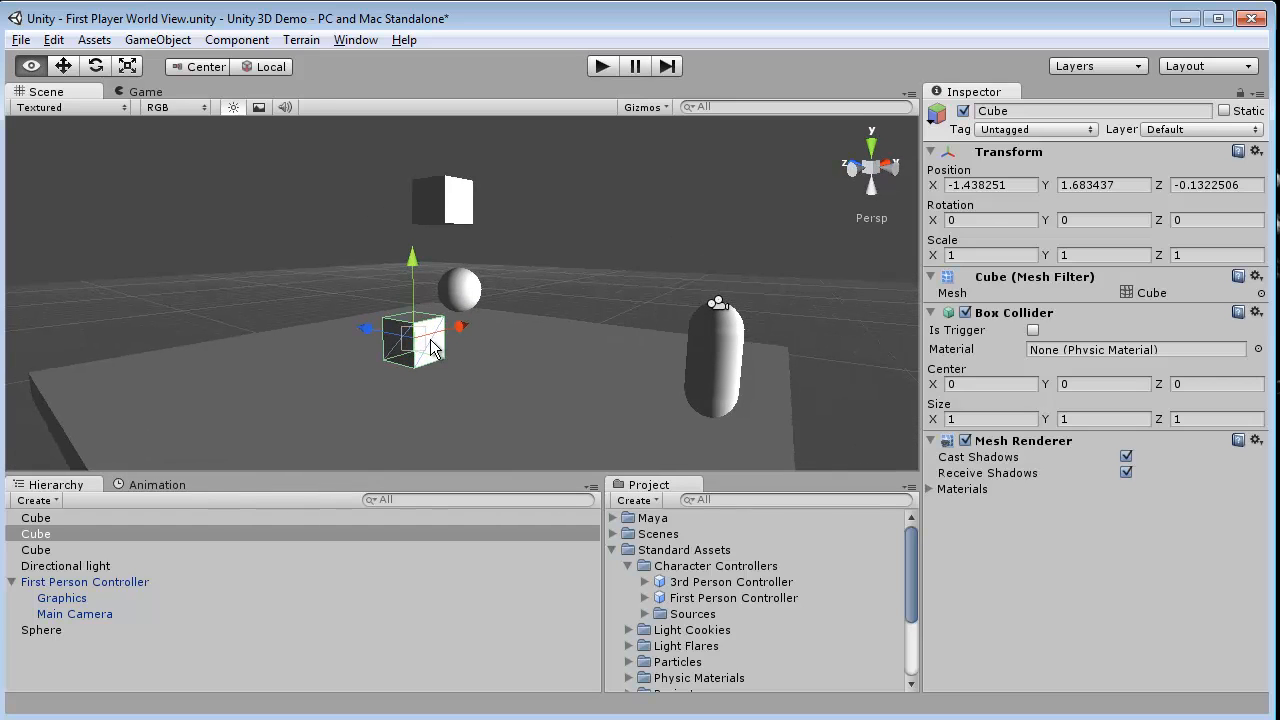